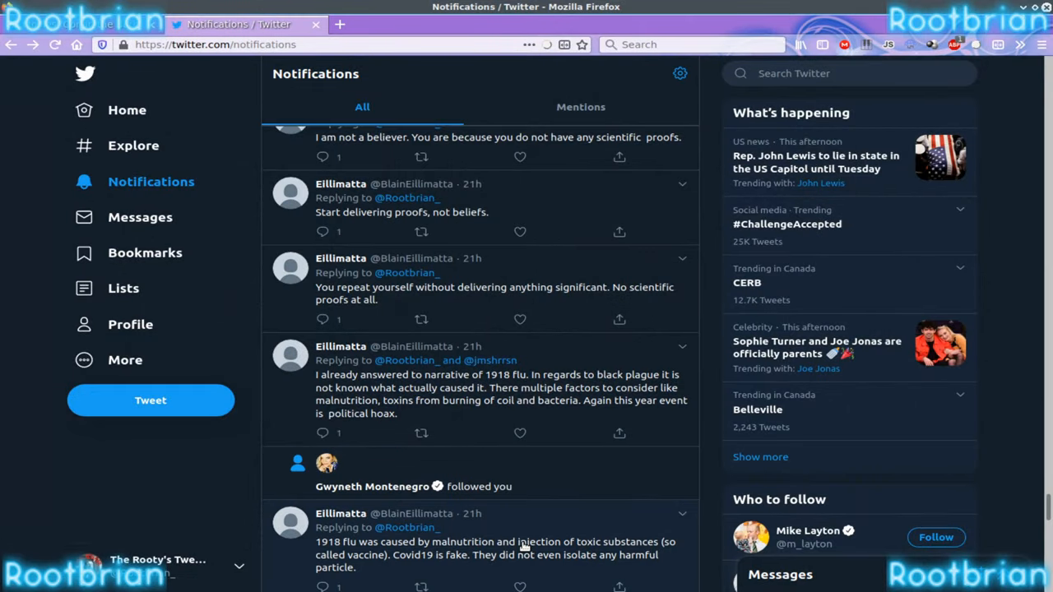
Step: Scroll the notifications feed from the 21h replies down to the 19h batch
scroll(down, 3)
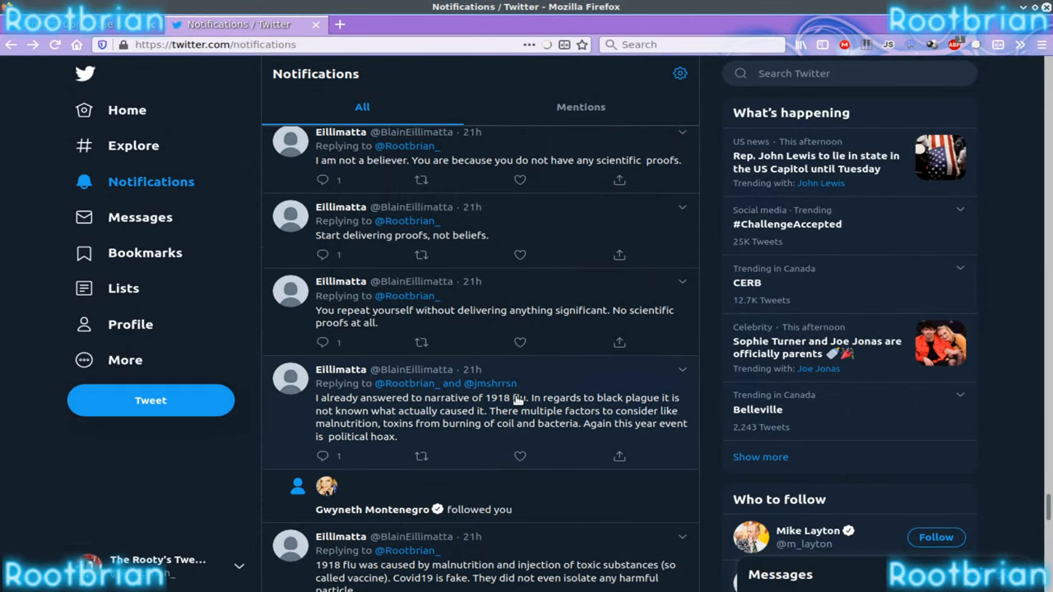
scroll(down, 3)
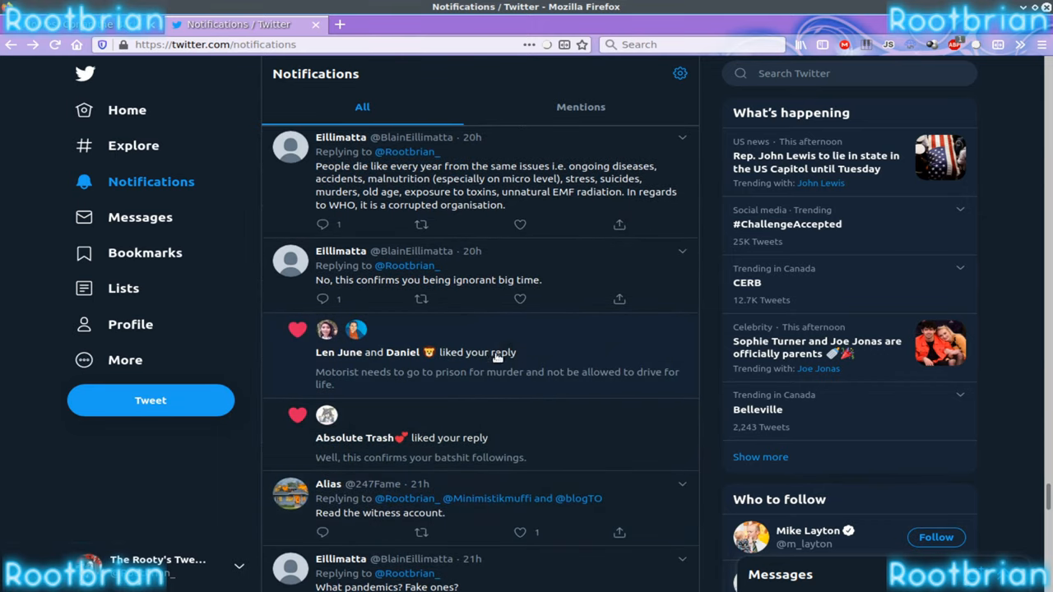
scroll(up, 3)
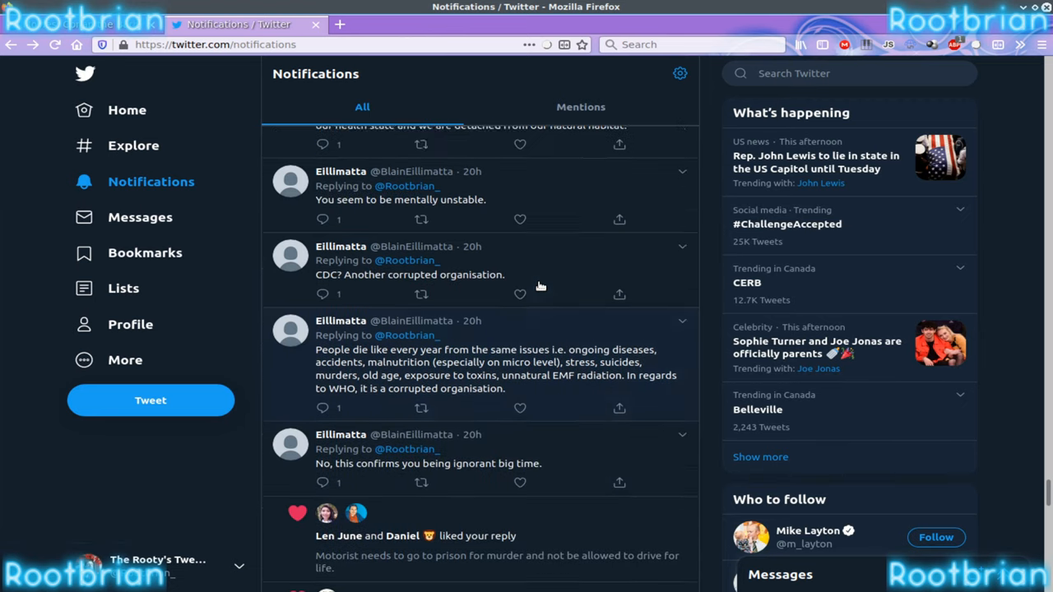
scroll(down, 3)
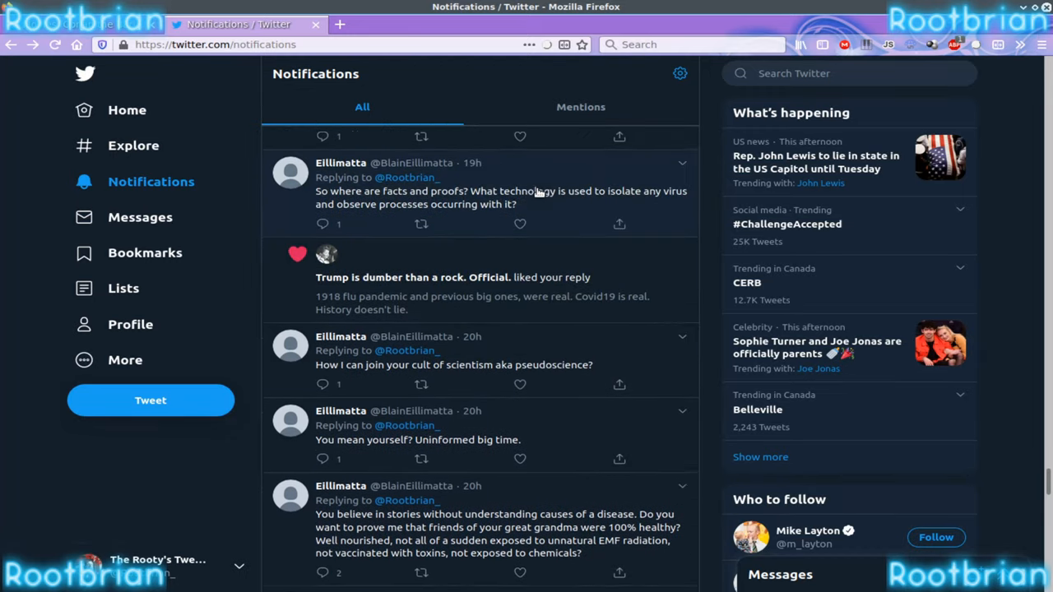
scroll(down, 3)
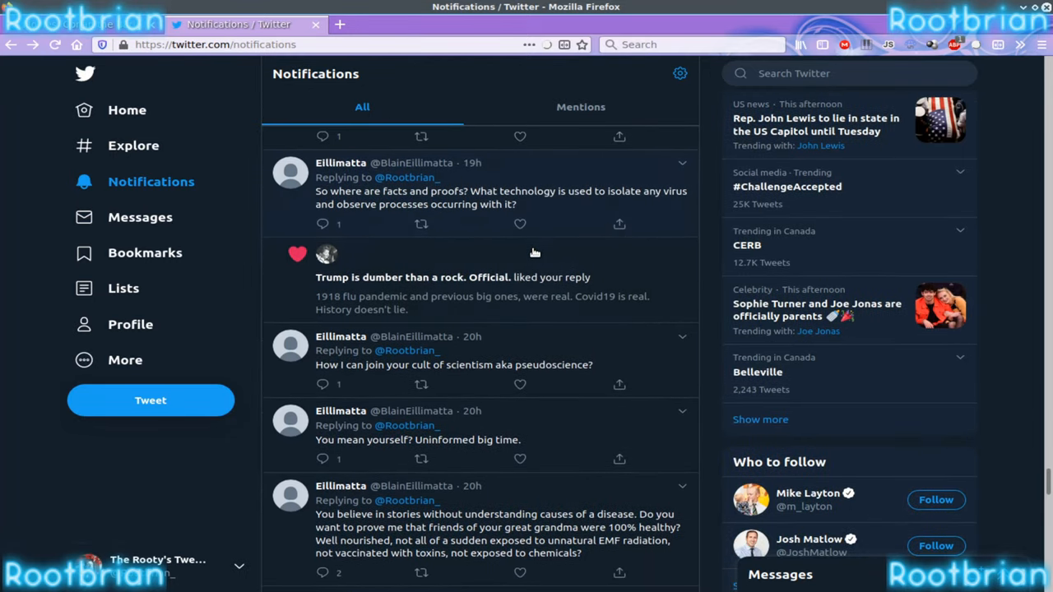
mouse_move(211, 543)
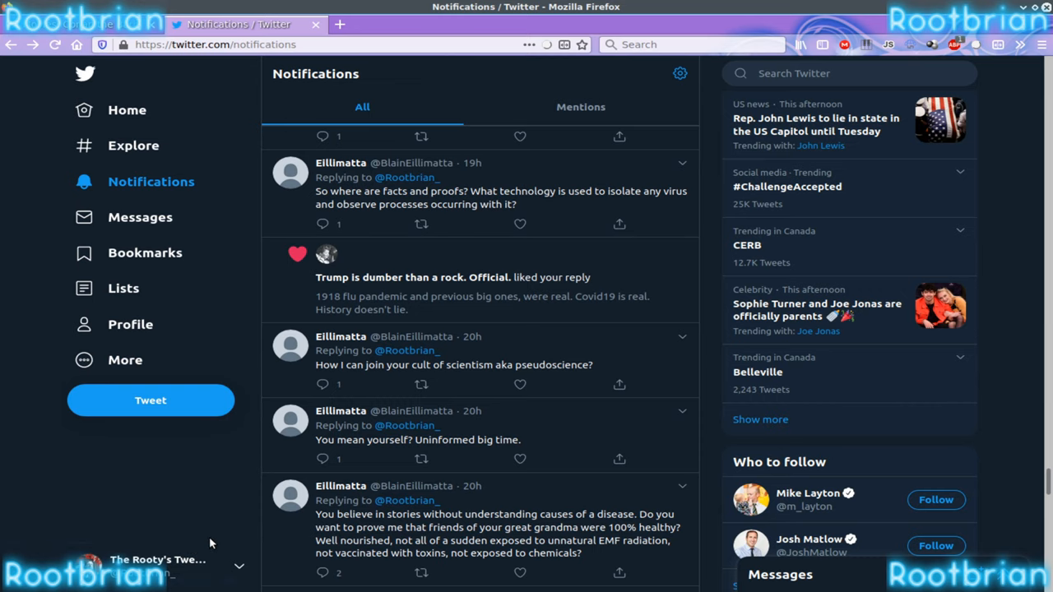
scroll(down, 3)
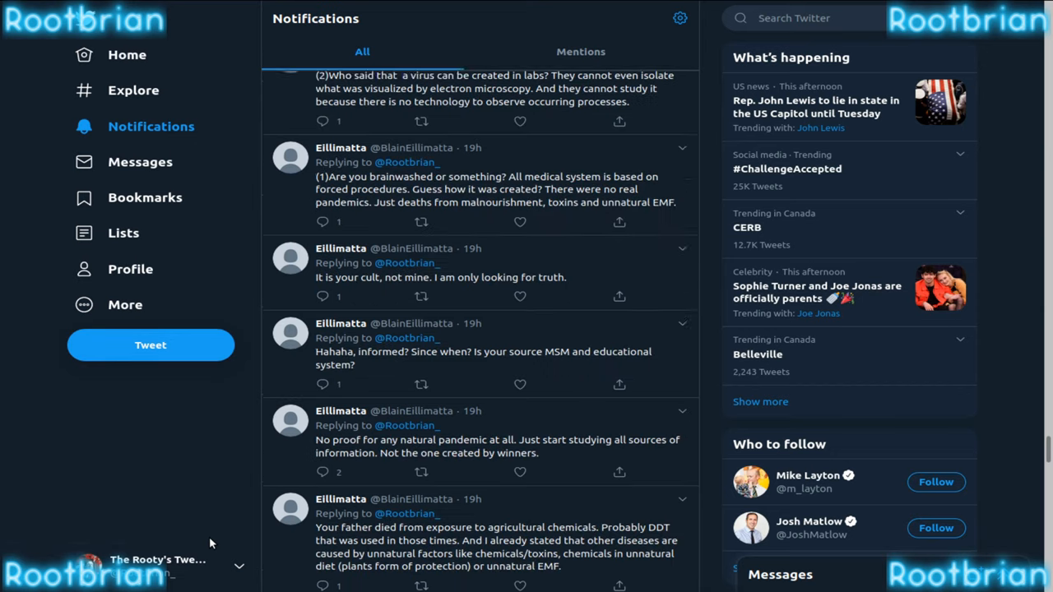
Step: Scroll past the 15h reply chain until the 'liked your Tweets' notifications appear
scroll(down, 3)
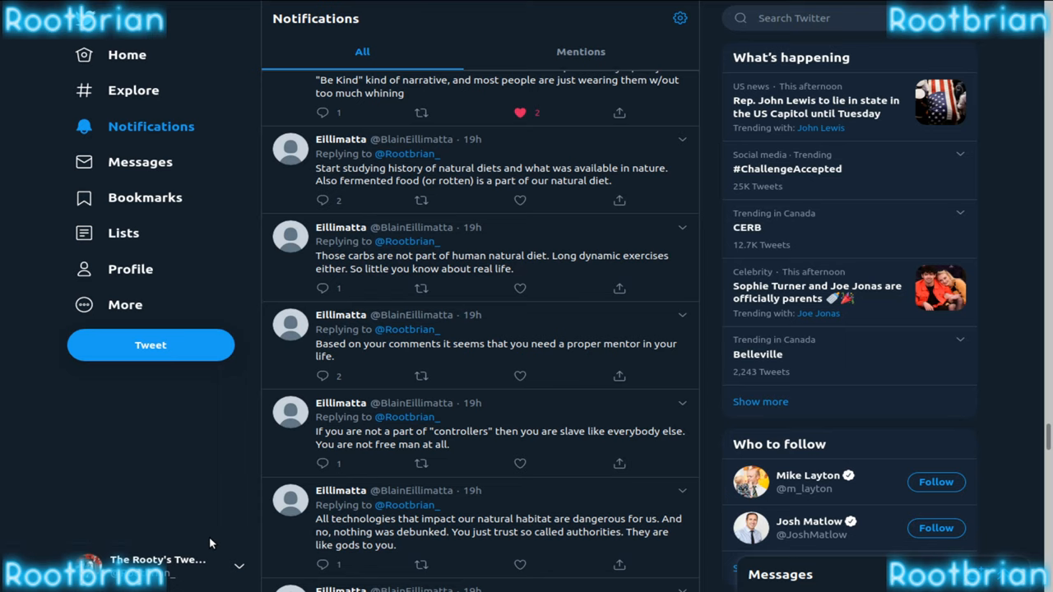
scroll(down, 3)
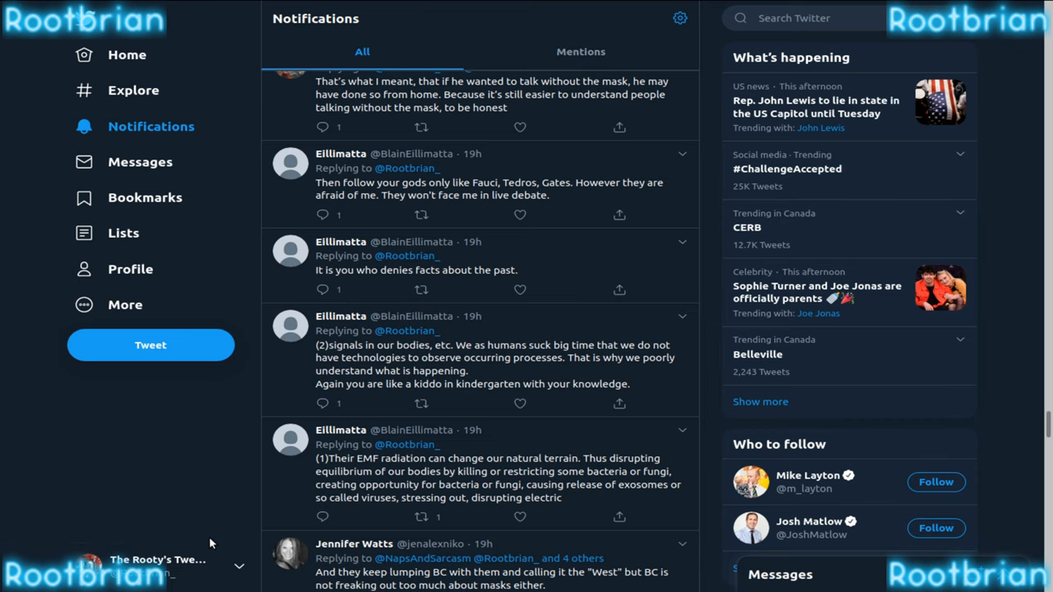
scroll(down, 3)
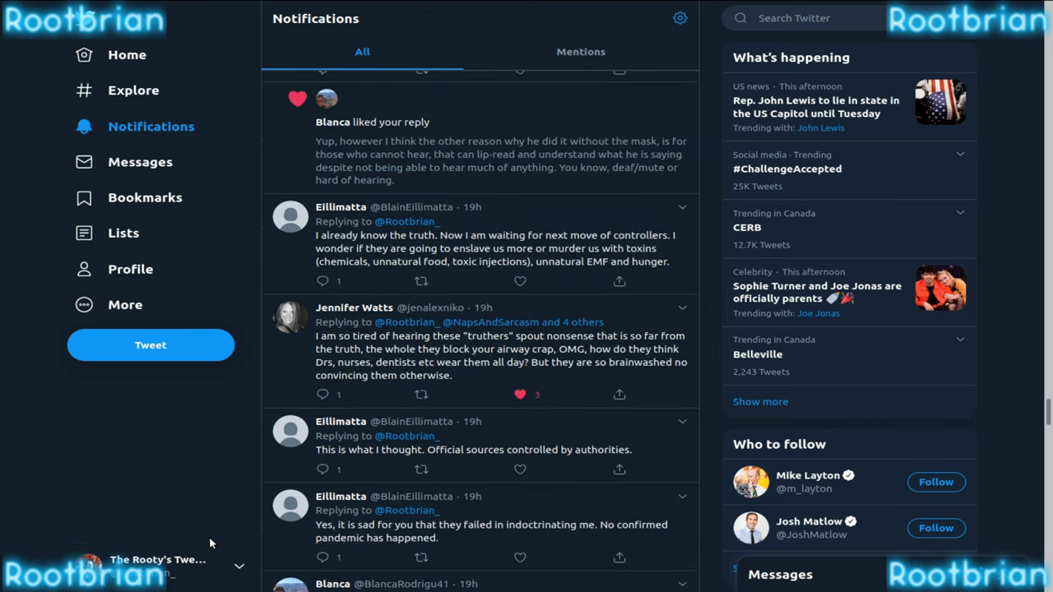
scroll(down, 3)
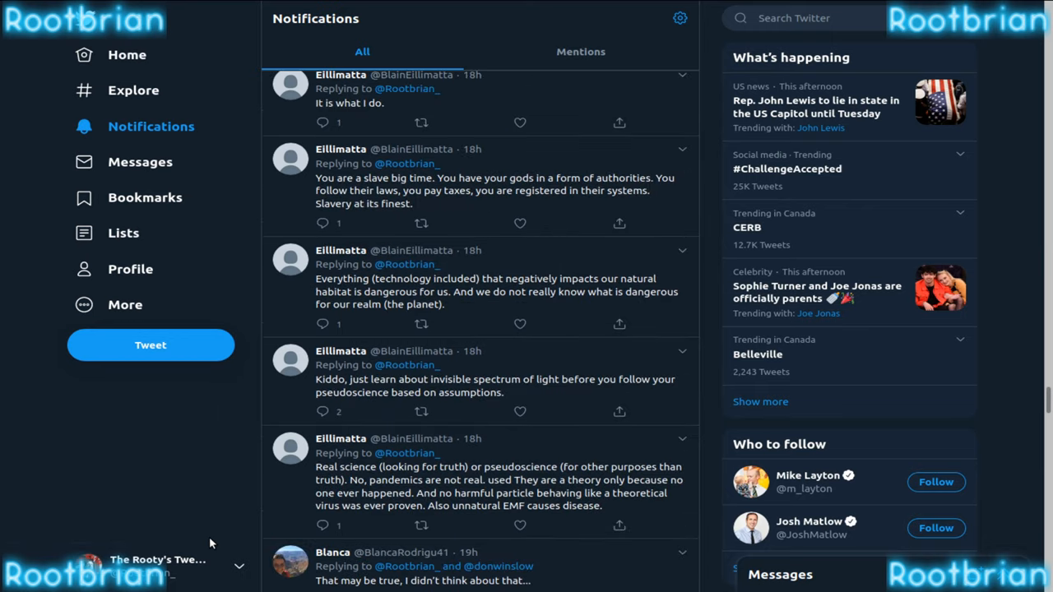
scroll(down, 3)
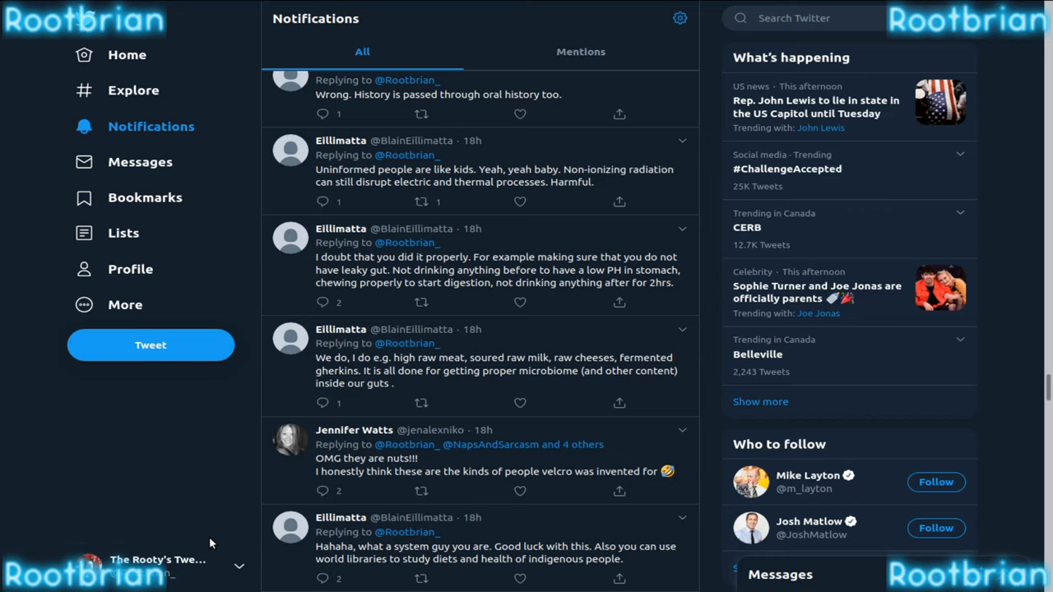
scroll(down, 3)
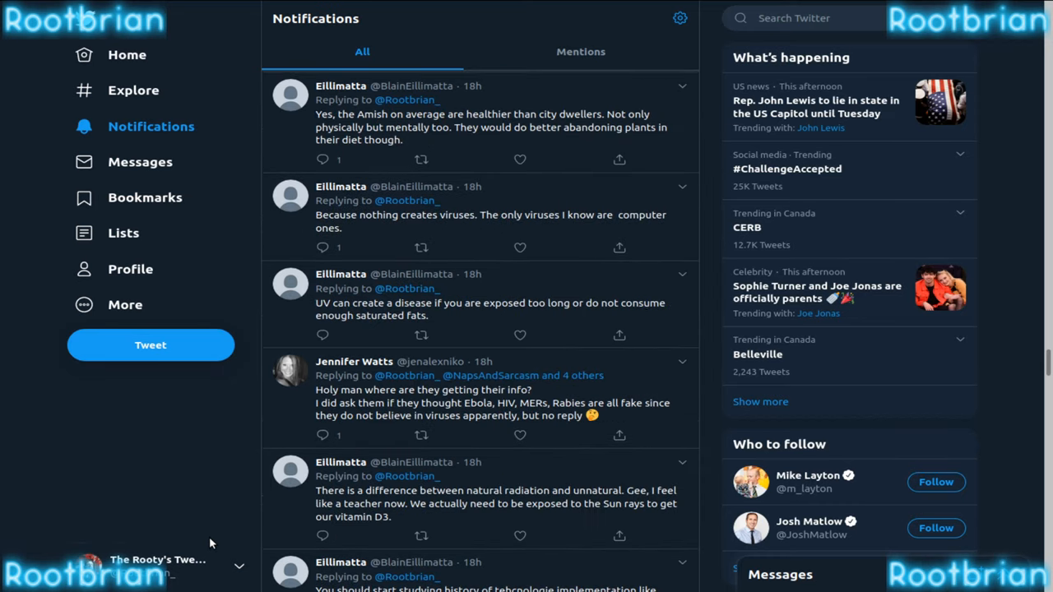
scroll(down, 3)
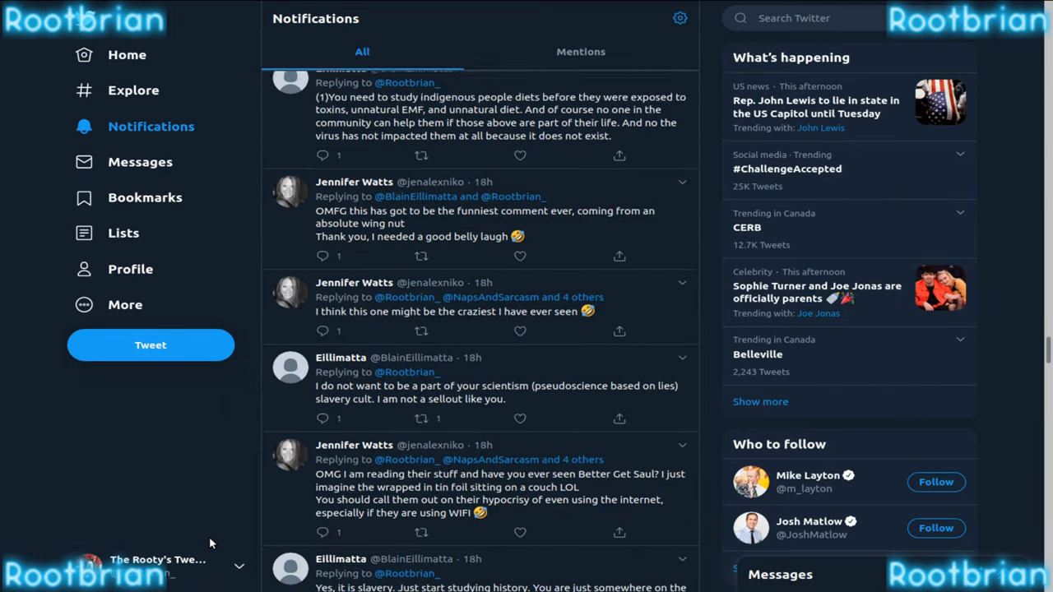
scroll(down, 3)
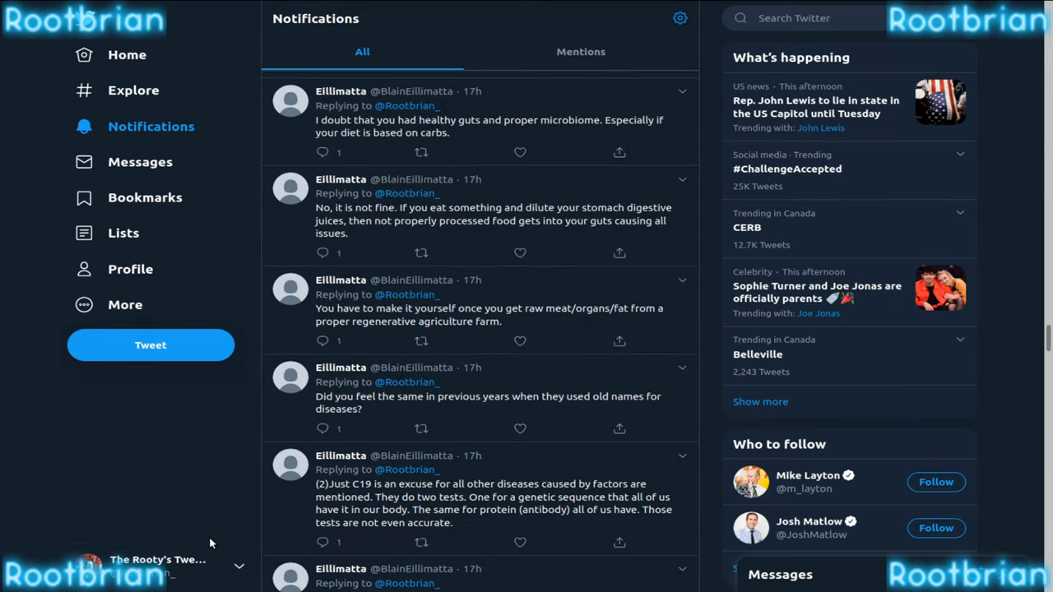
scroll(down, 3)
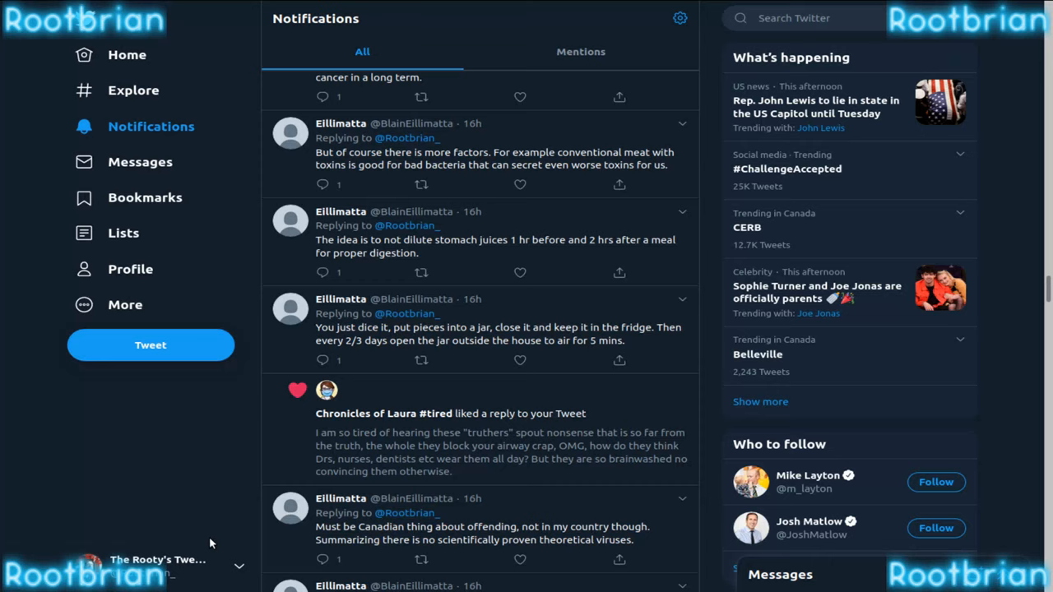
scroll(down, 3)
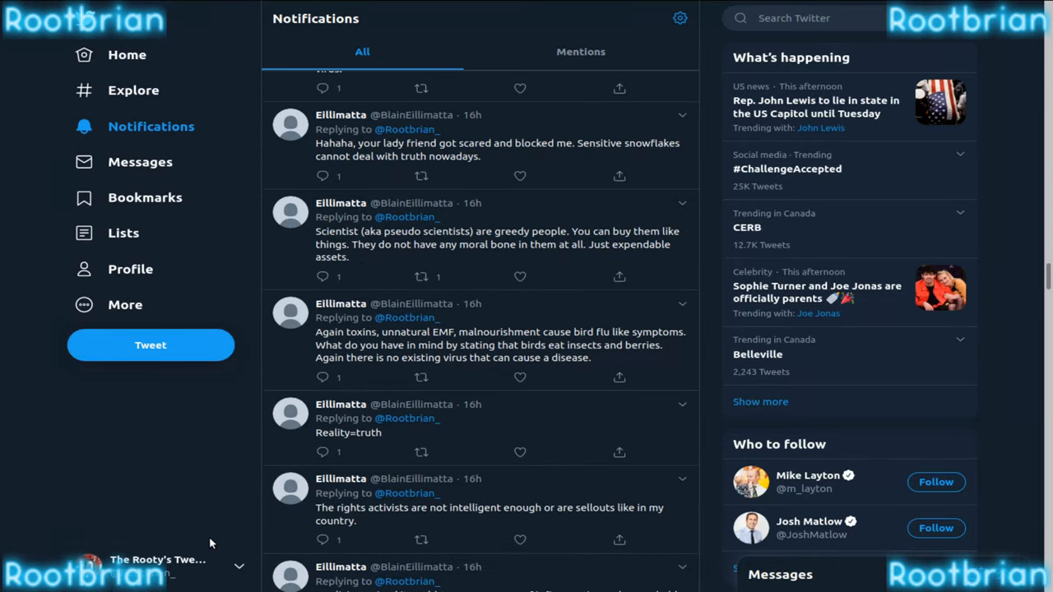
scroll(down, 3)
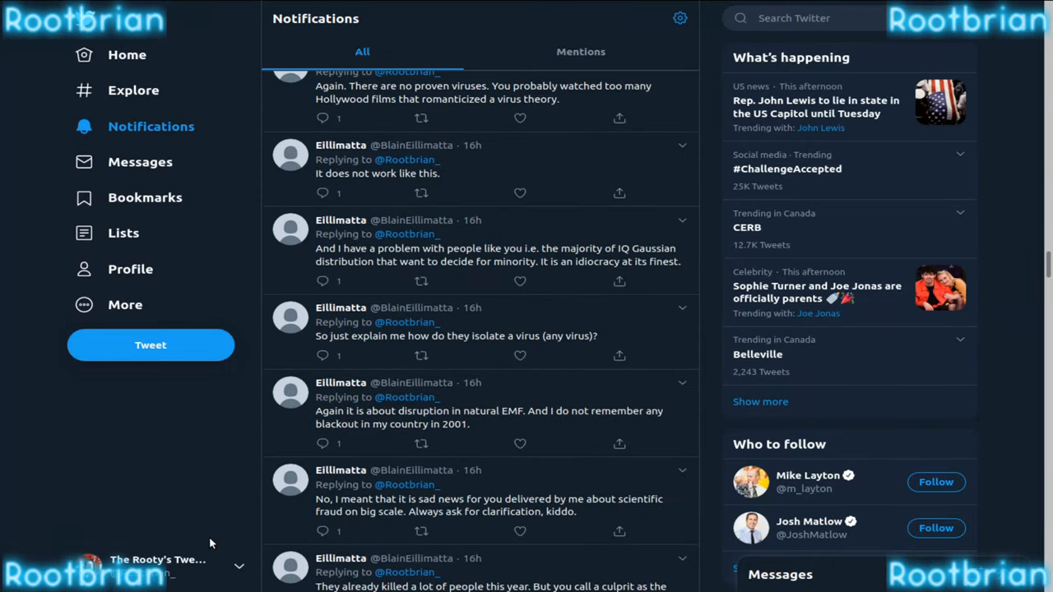
scroll(down, 3)
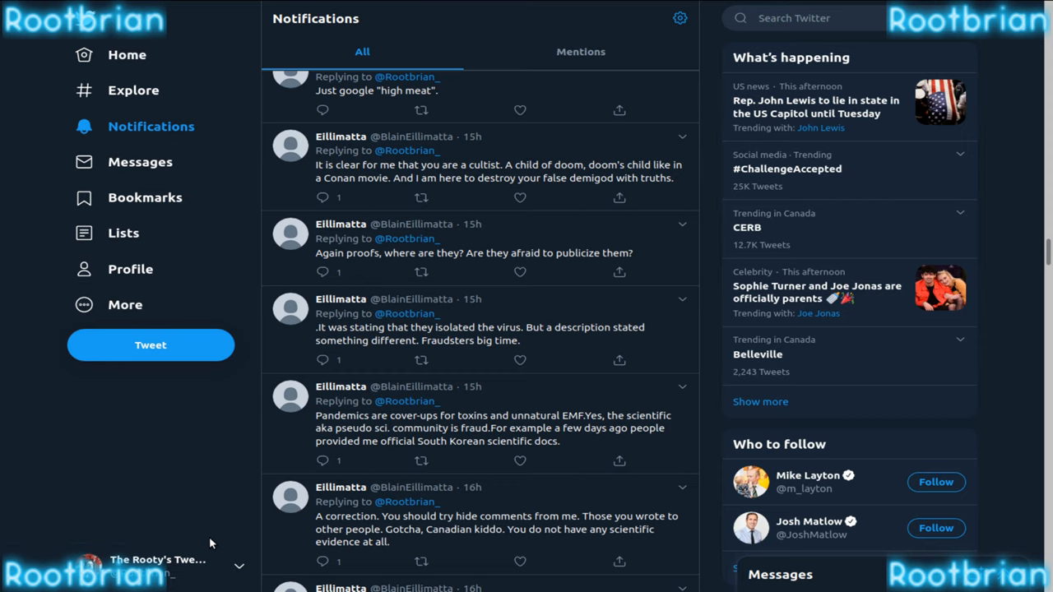
scroll(down, 3)
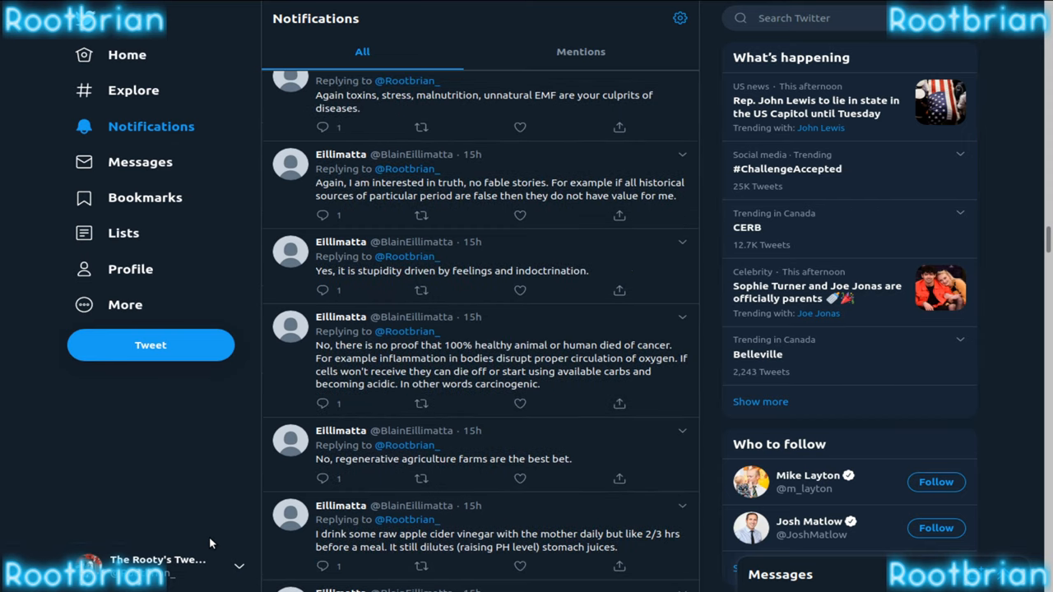
scroll(down, 3)
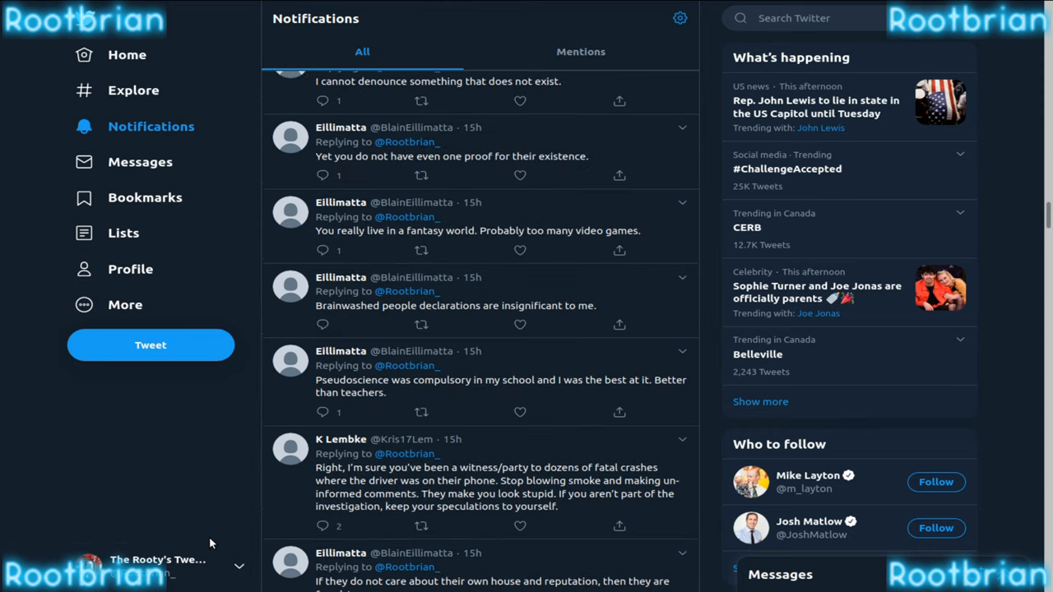
scroll(down, 3)
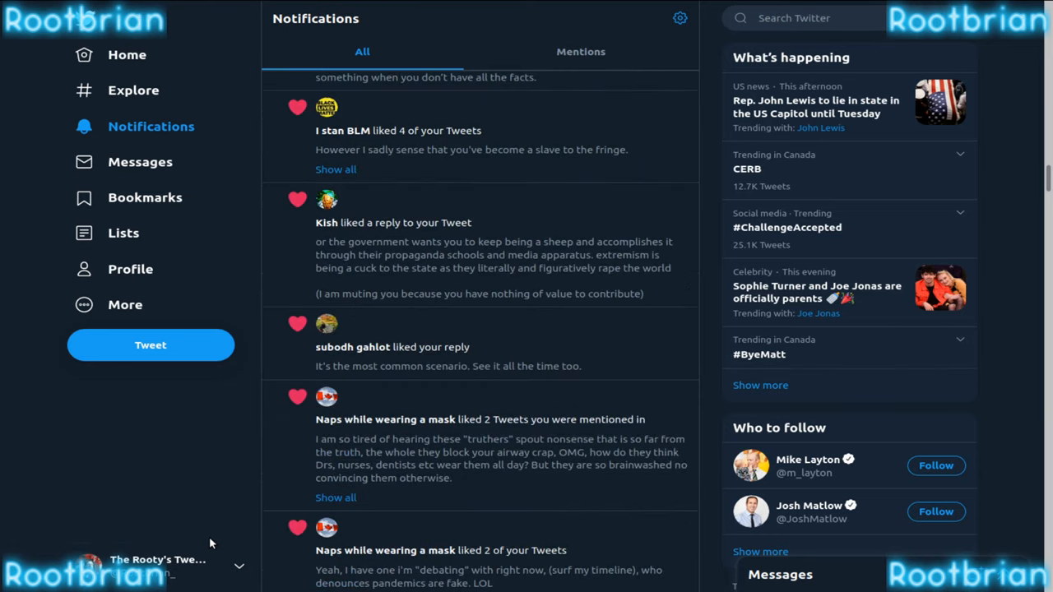
Step: Scroll through the remaining reply notifications on the All tab to the newest ones
scroll(down, 3)
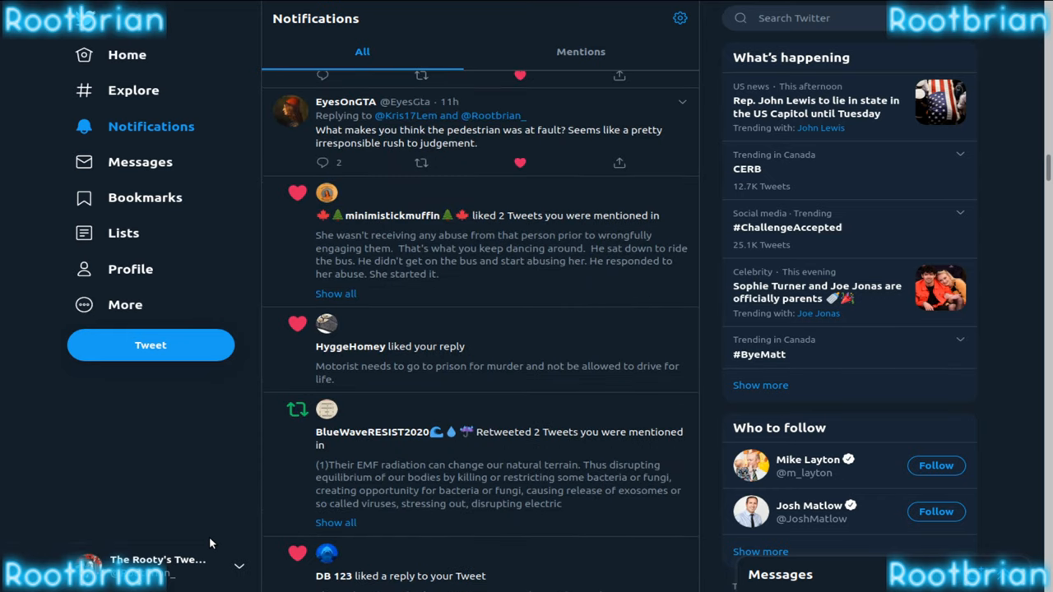
scroll(down, 3)
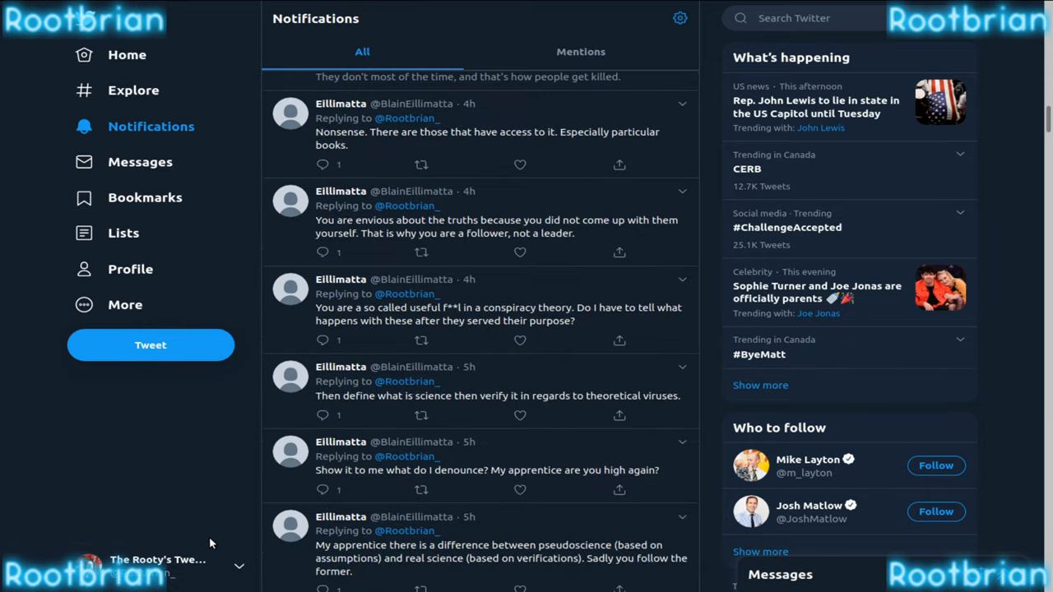
scroll(down, 3)
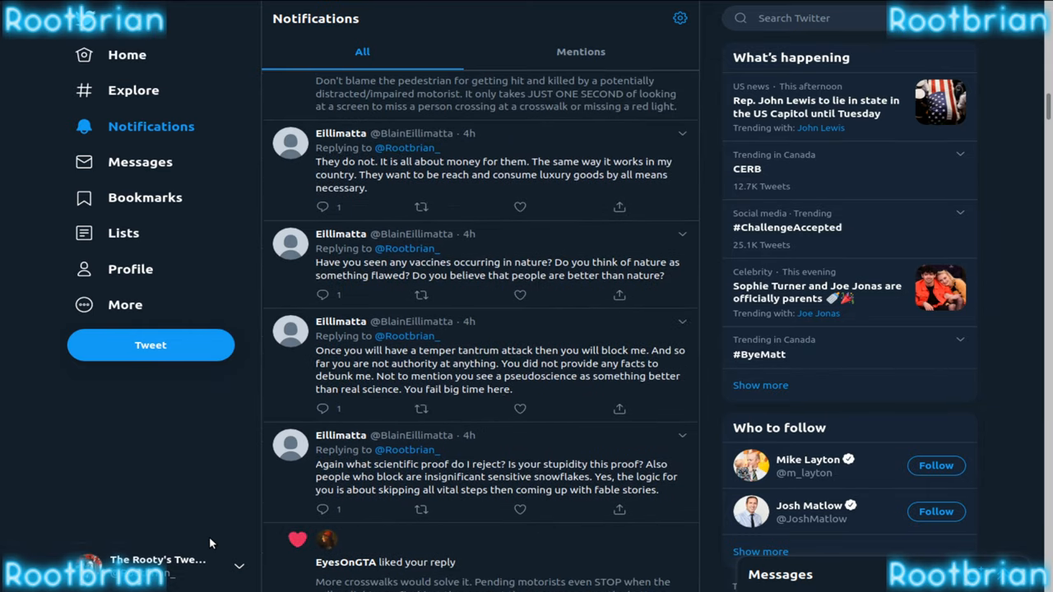
scroll(down, 3)
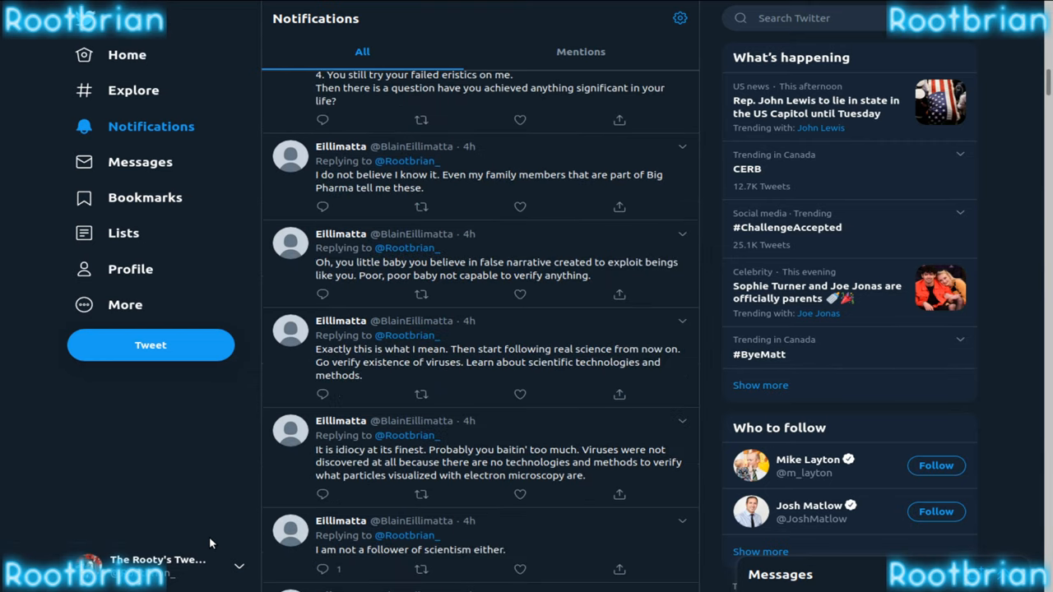
scroll(down, 3)
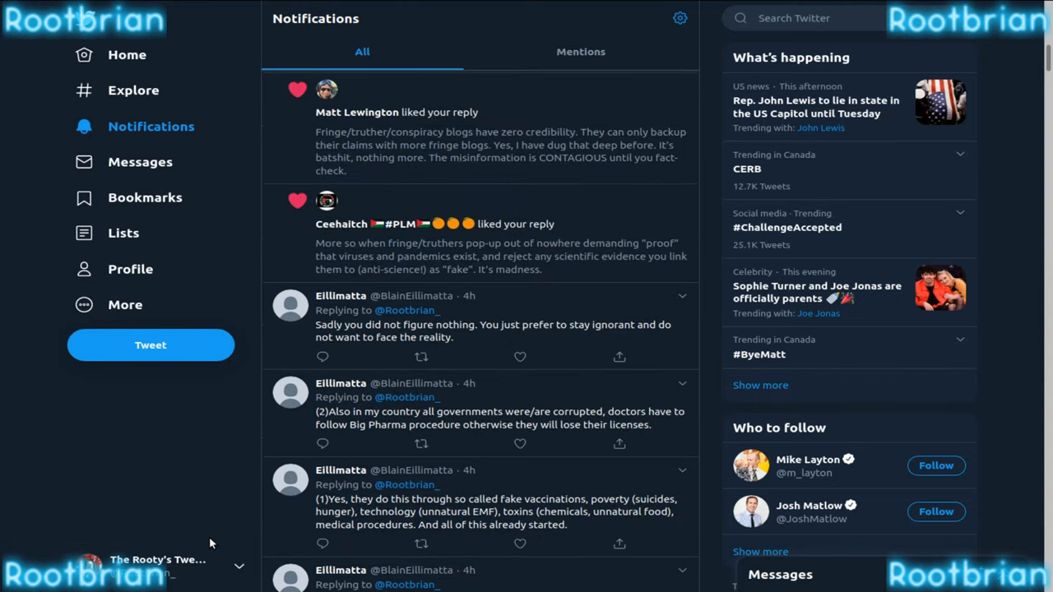
scroll(down, 3)
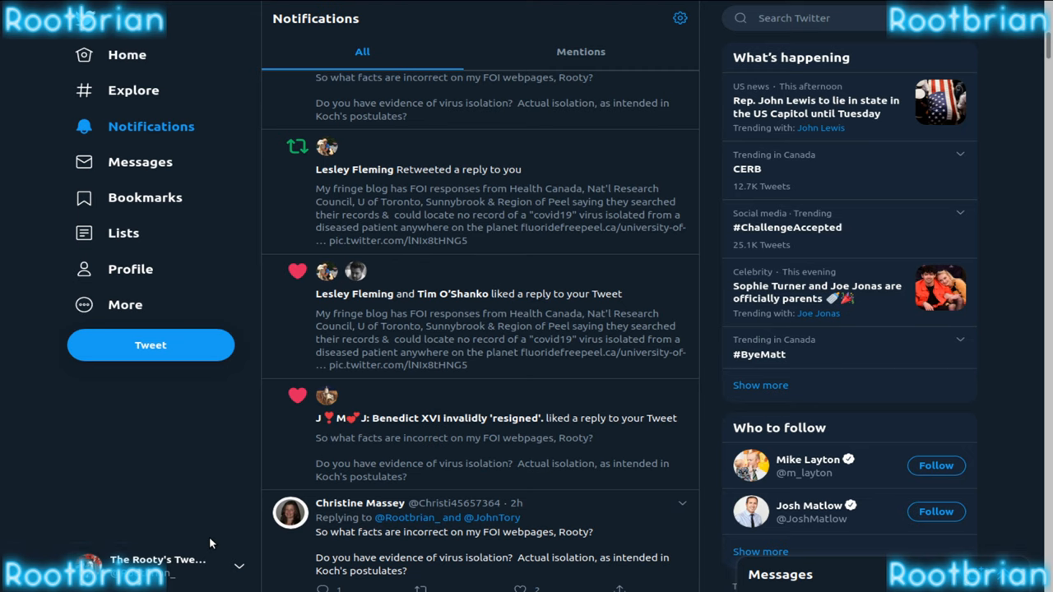
scroll(down, 3)
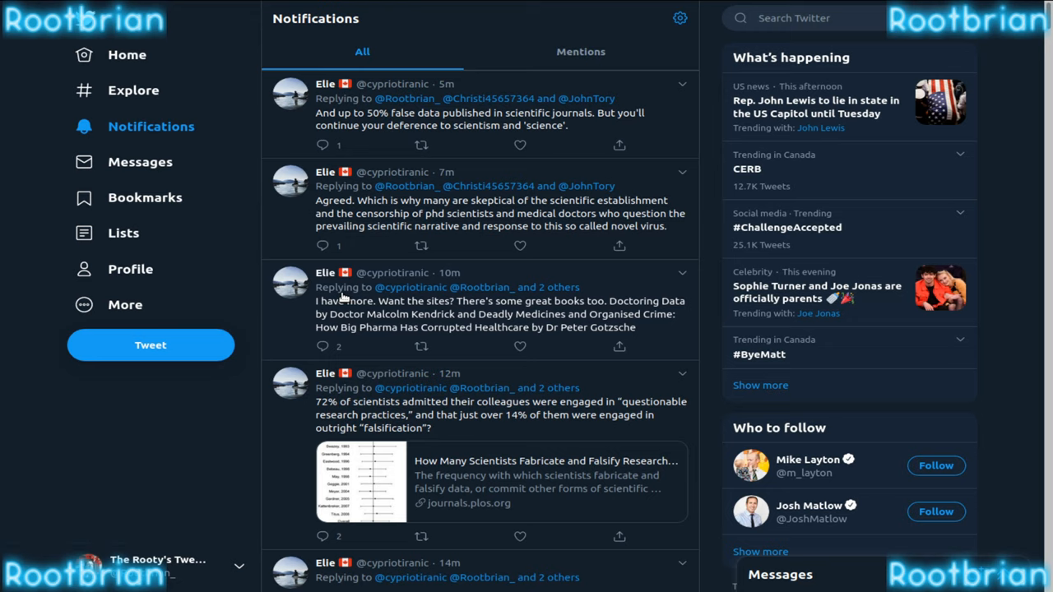
mouse_move(455, 256)
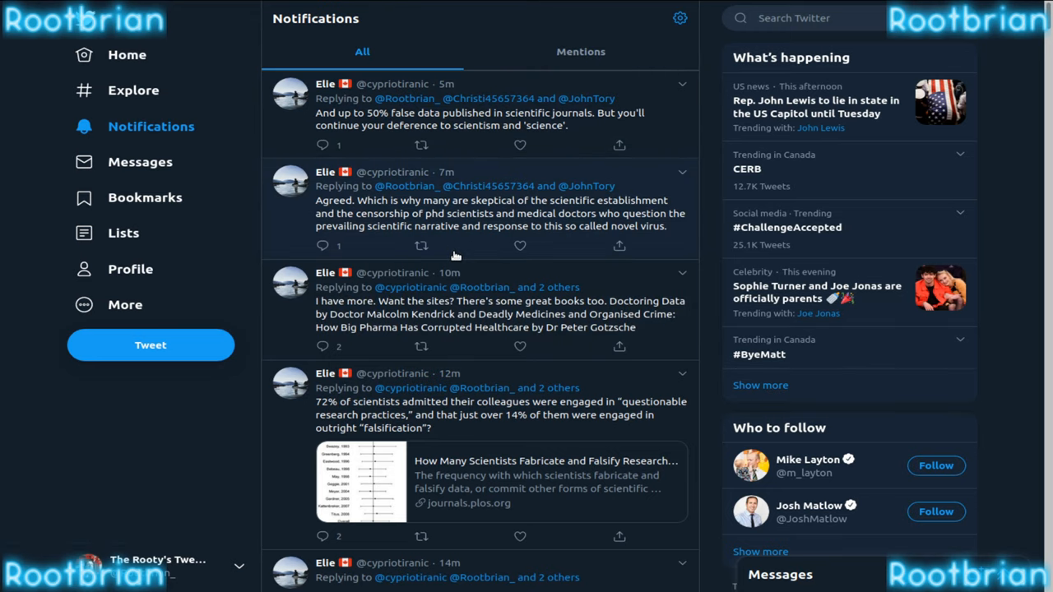
mouse_move(479, 449)
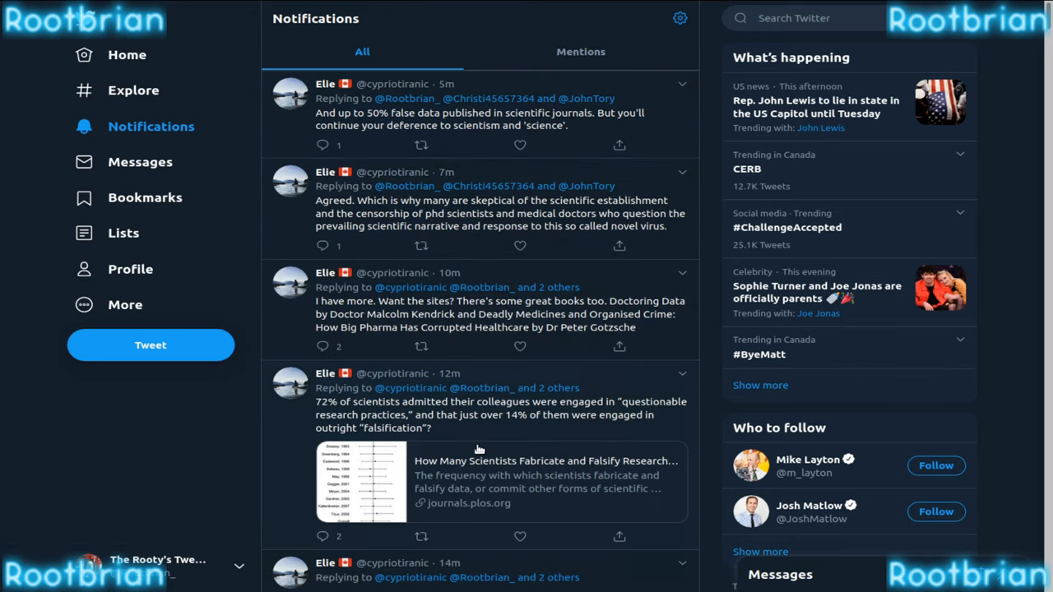
scroll(down, 3)
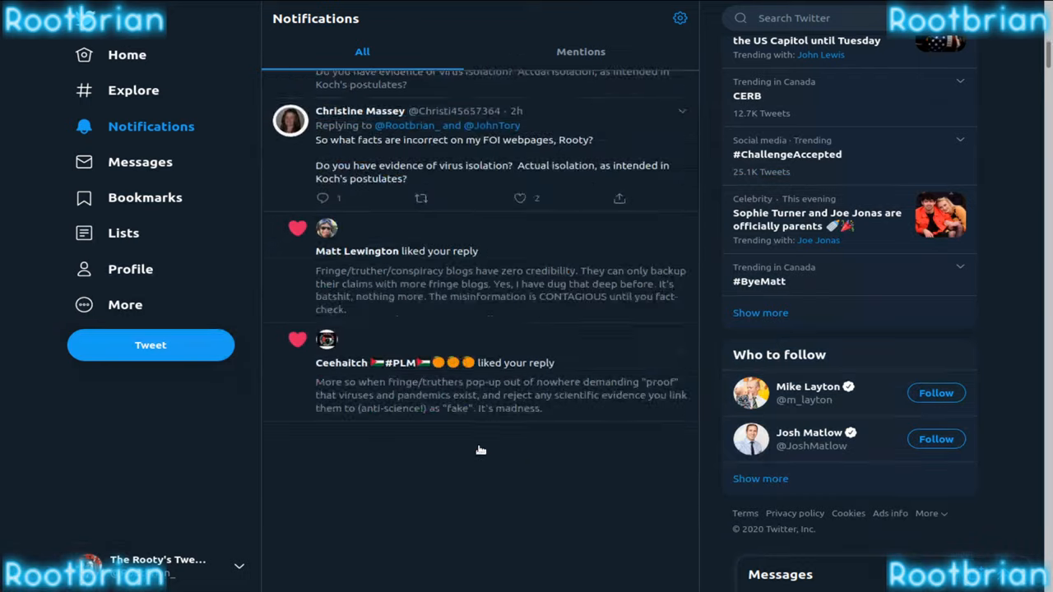
scroll(down, 3)
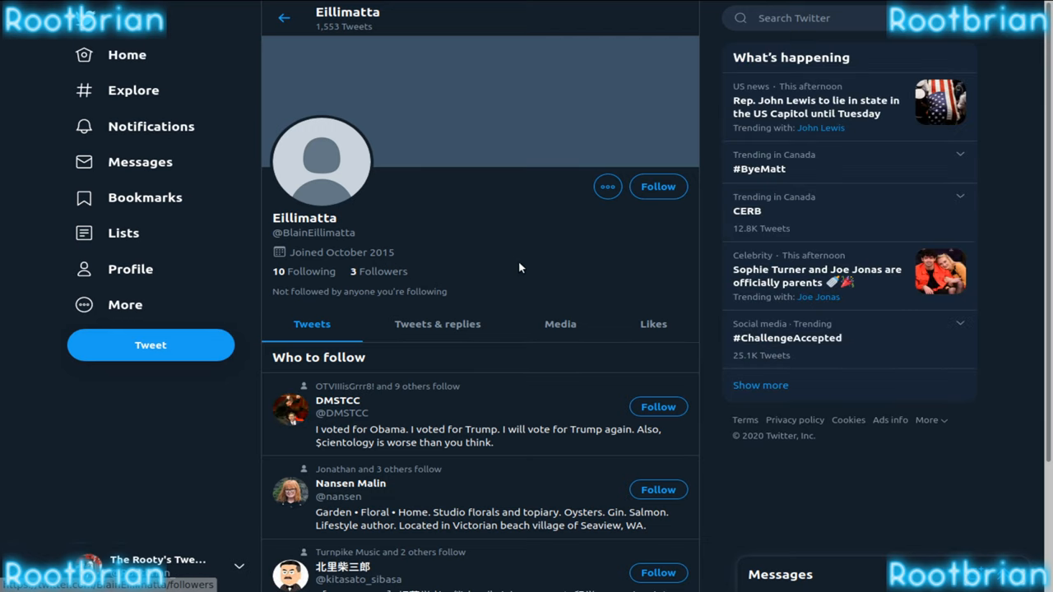
mouse_move(423, 236)
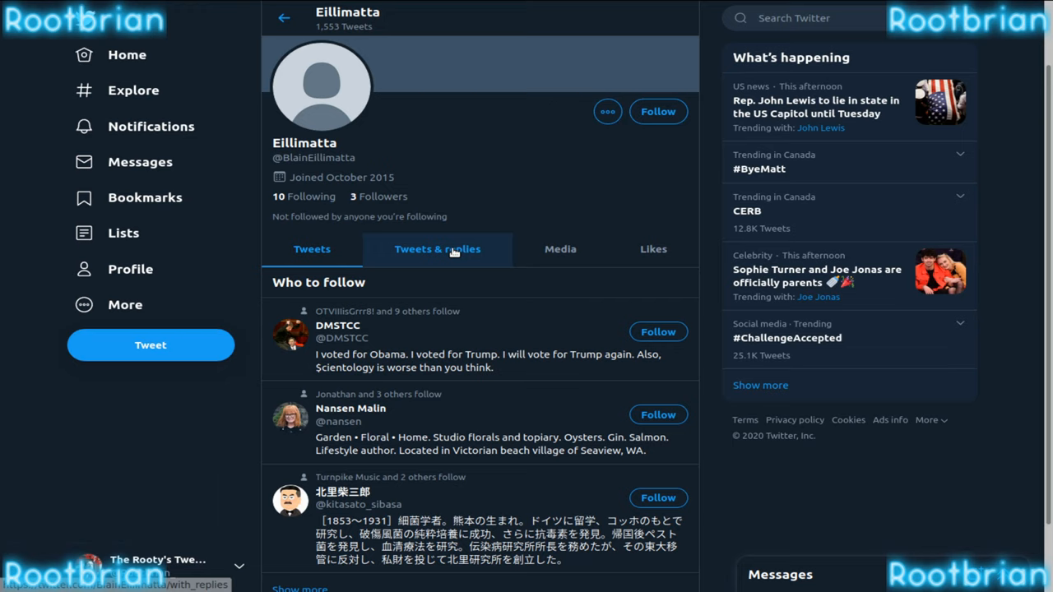
click(437, 249)
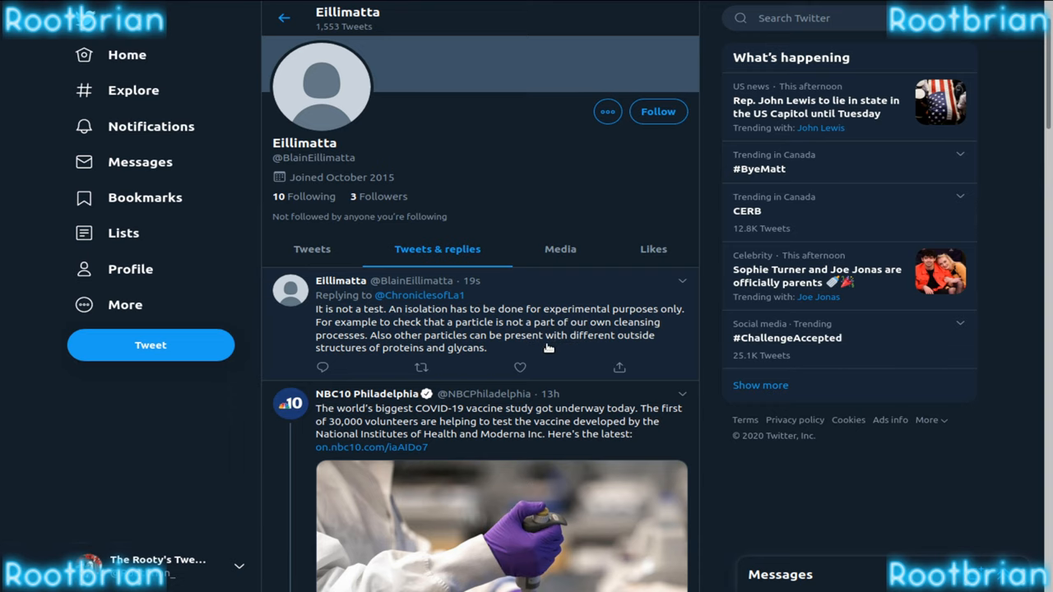
scroll(down, 3)
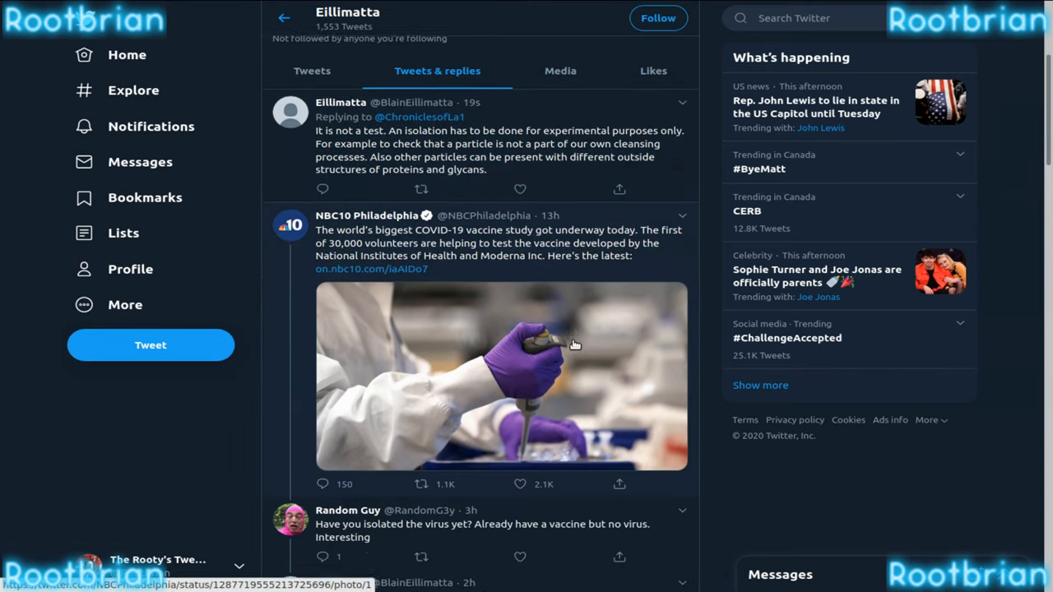
scroll(down, 3)
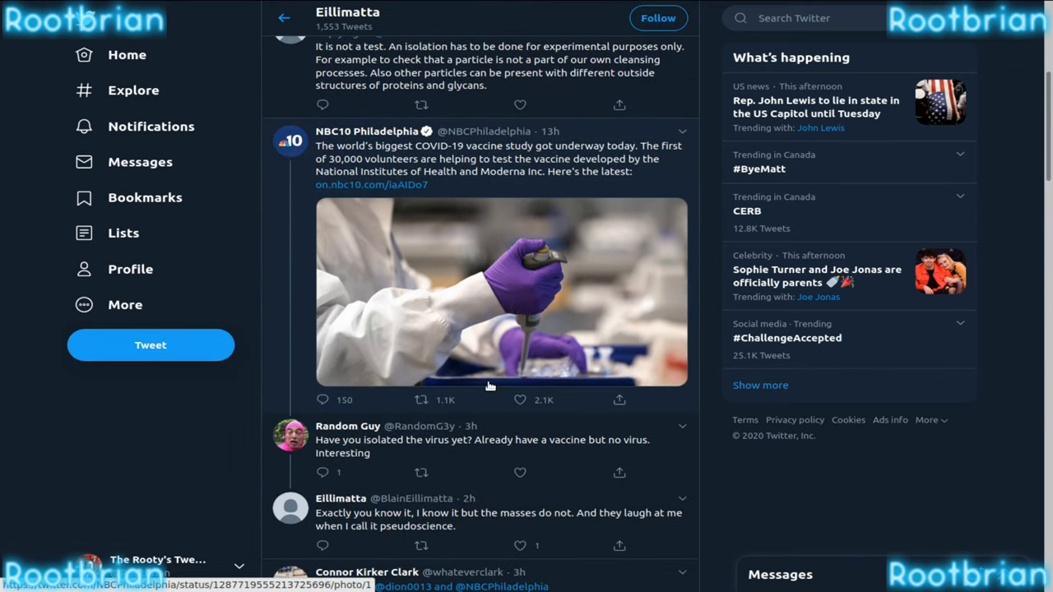
scroll(down, 3)
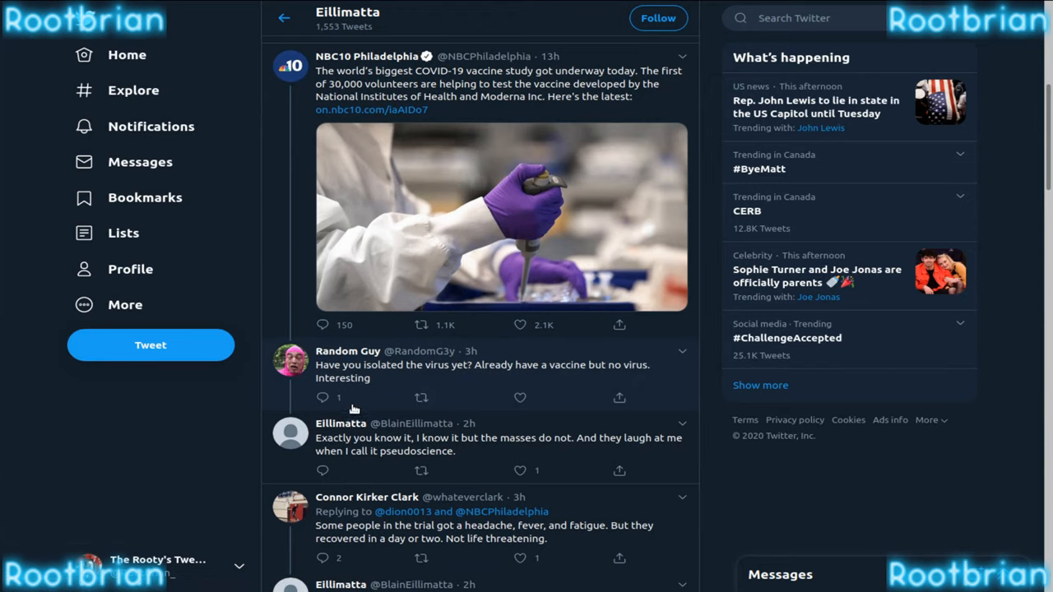
mouse_move(599, 456)
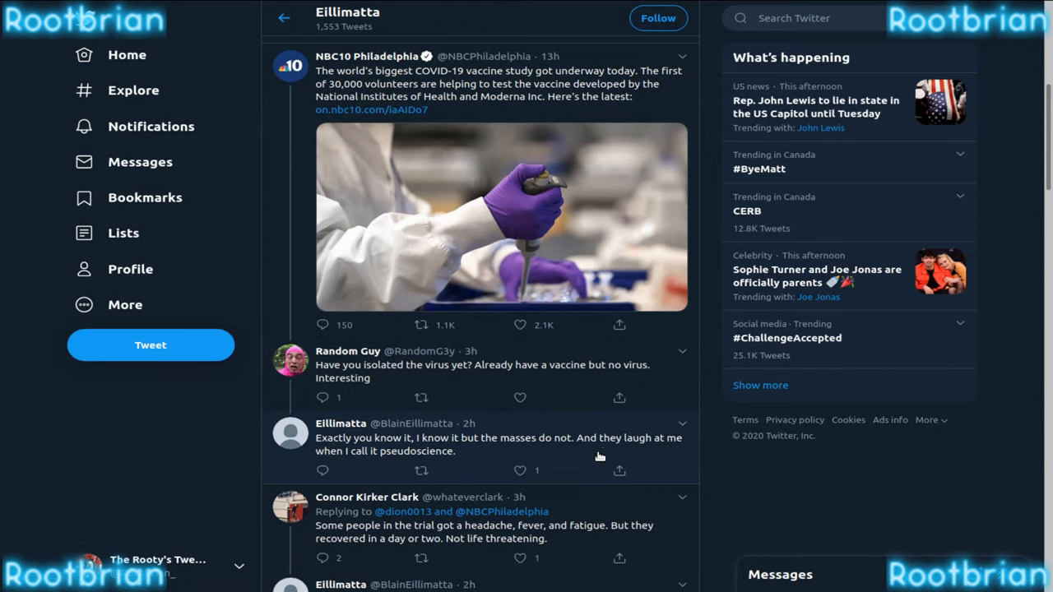
scroll(down, 3)
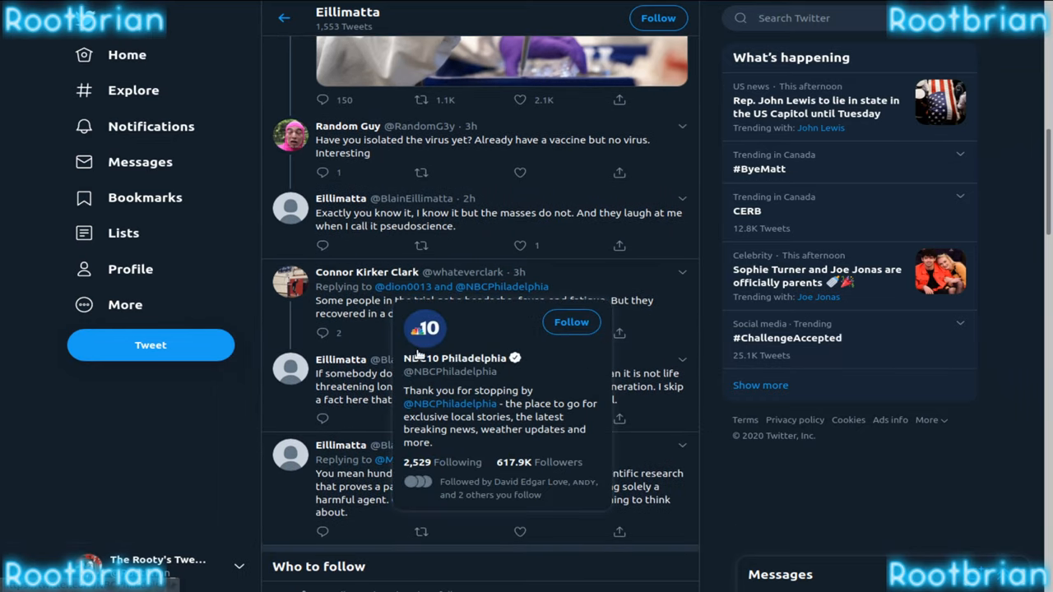
mouse_move(448, 236)
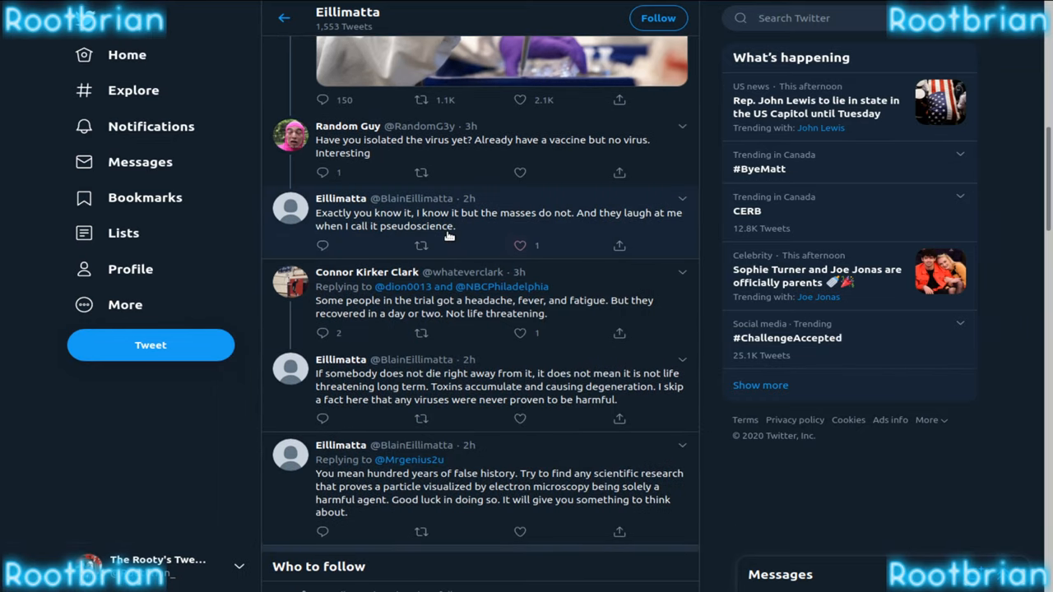
scroll(down, 3)
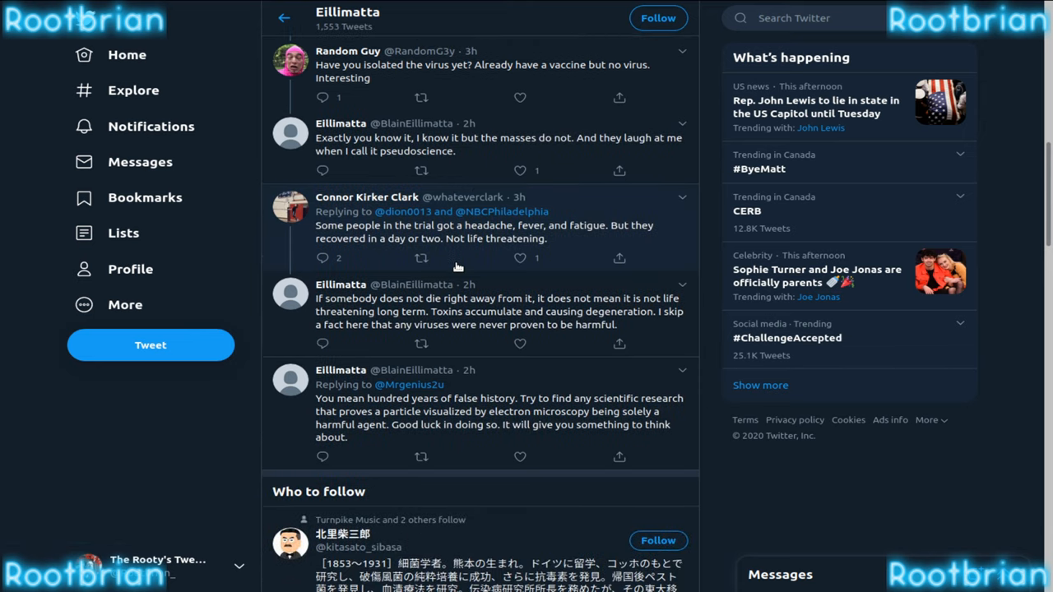
Step: Open the 'Yes, the same to you. Stay ignorant to the facts' tweet
scroll(down, 3)
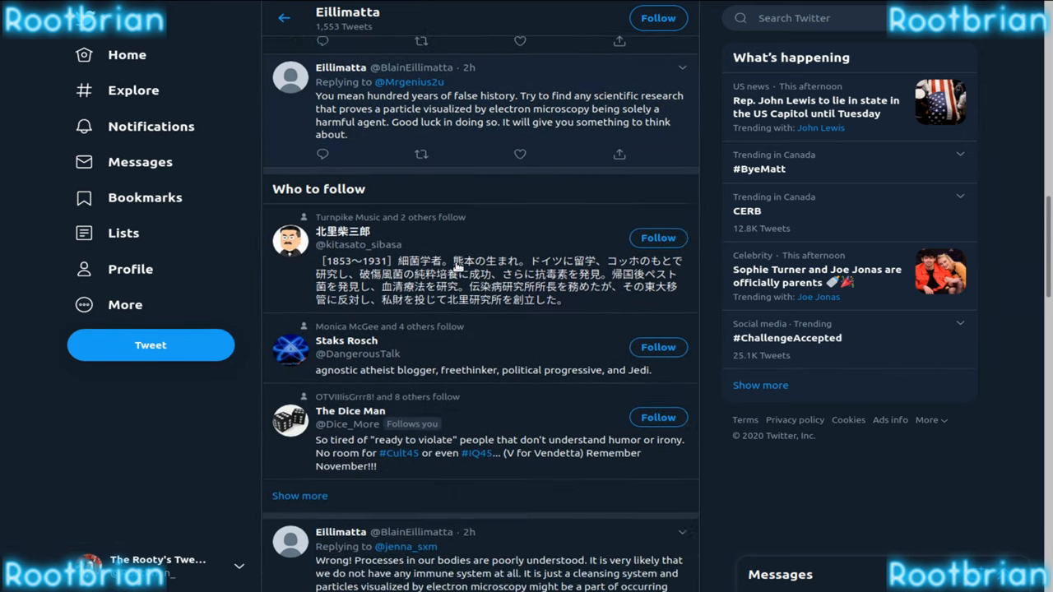
scroll(down, 3)
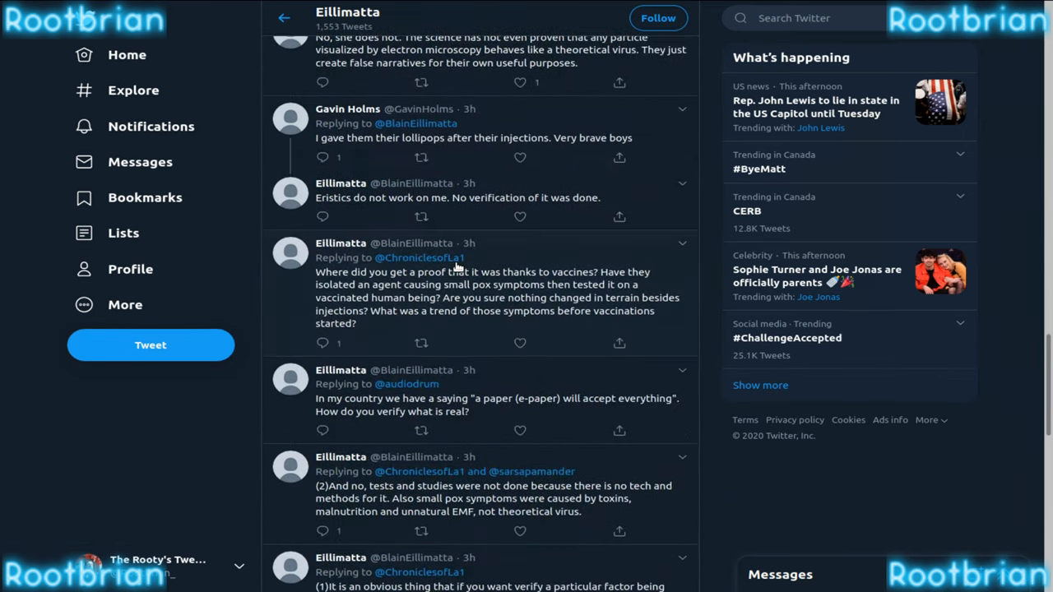
scroll(down, 3)
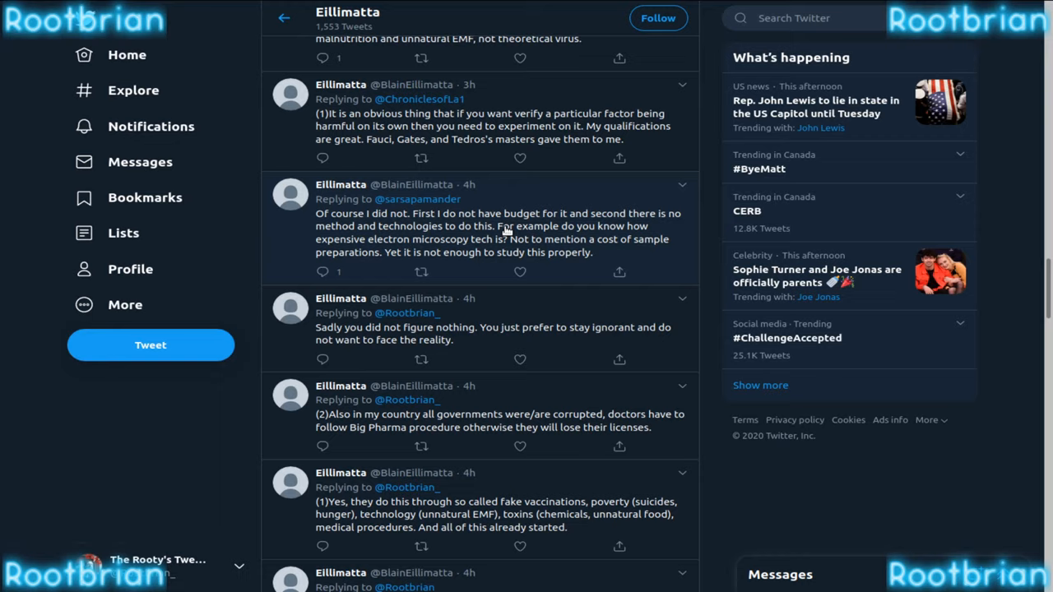
scroll(up, 3)
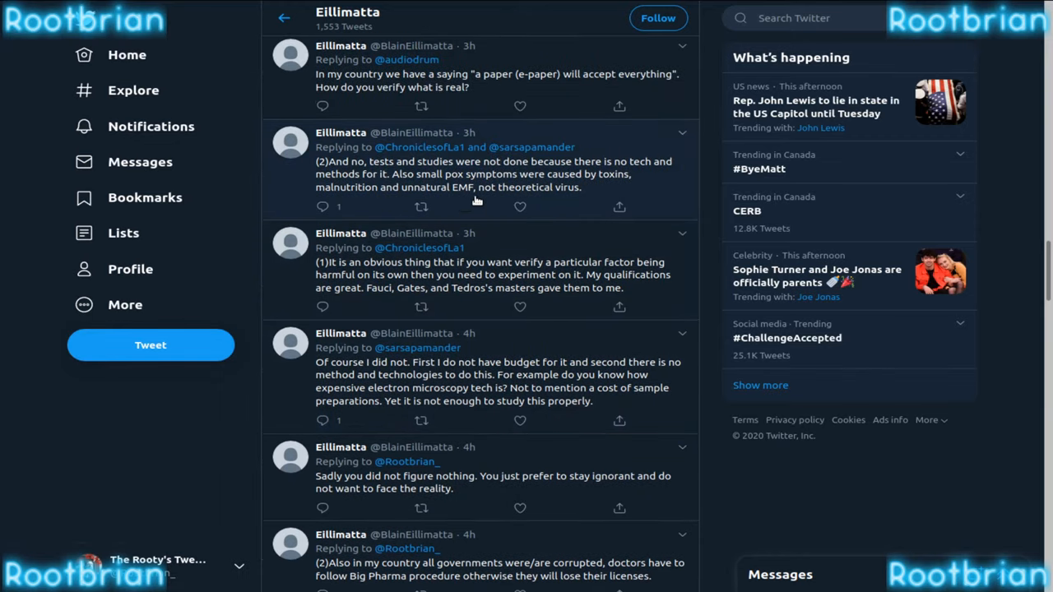
mouse_move(502, 187)
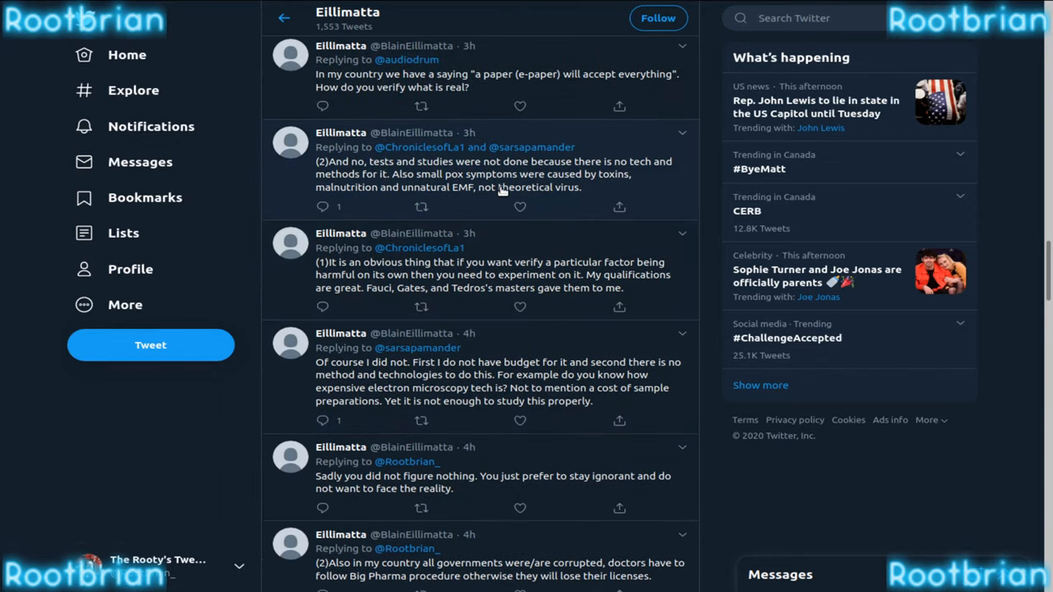
scroll(down, 3)
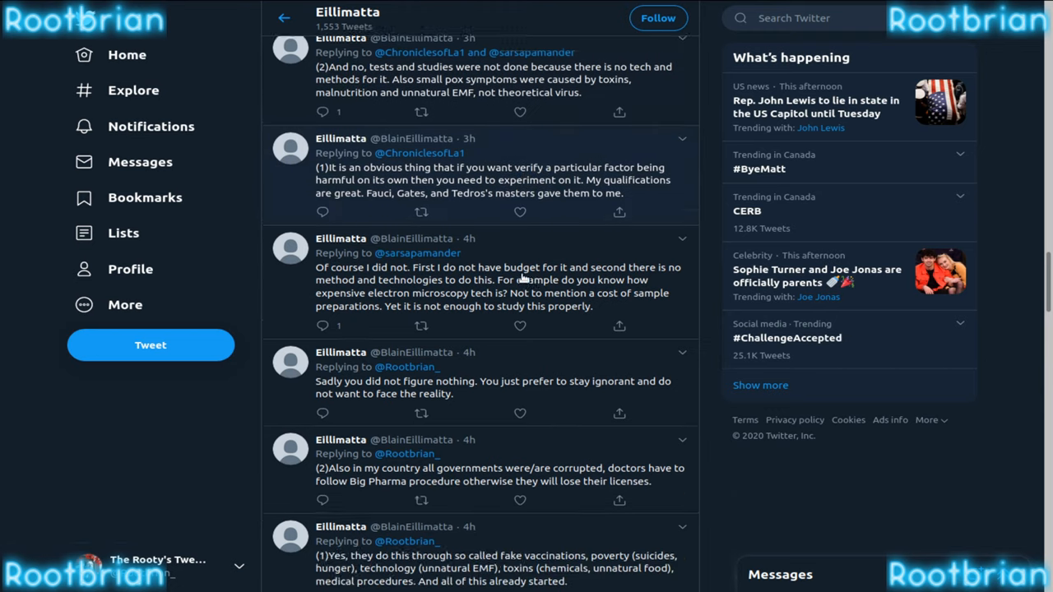
scroll(down, 3)
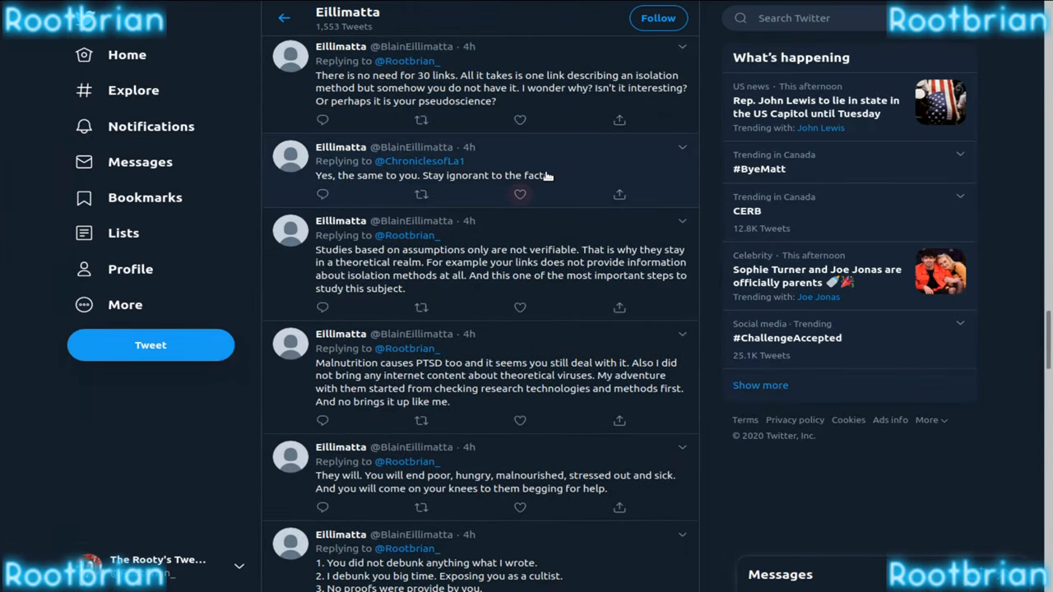
click(432, 175)
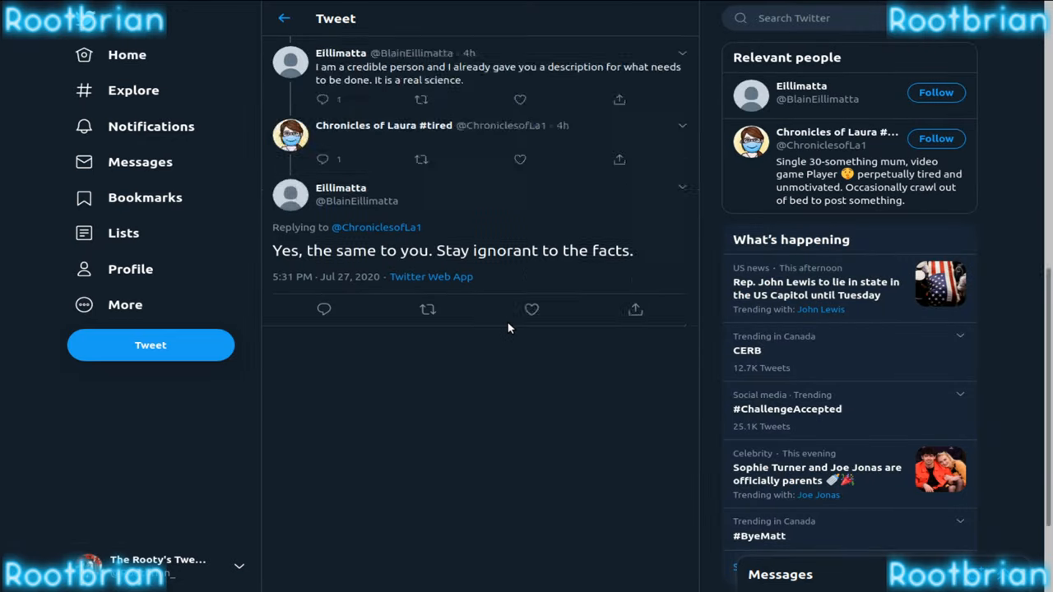
Step: Check the thread above the tweet, then return to Notifications from the sidebar
scroll(down, 3)
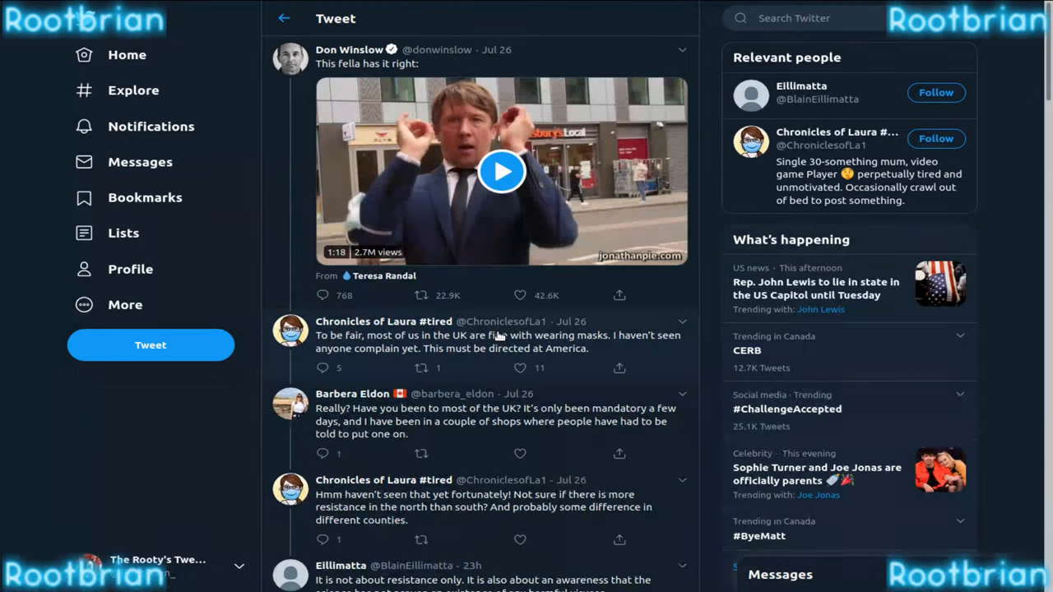
mouse_move(335, 237)
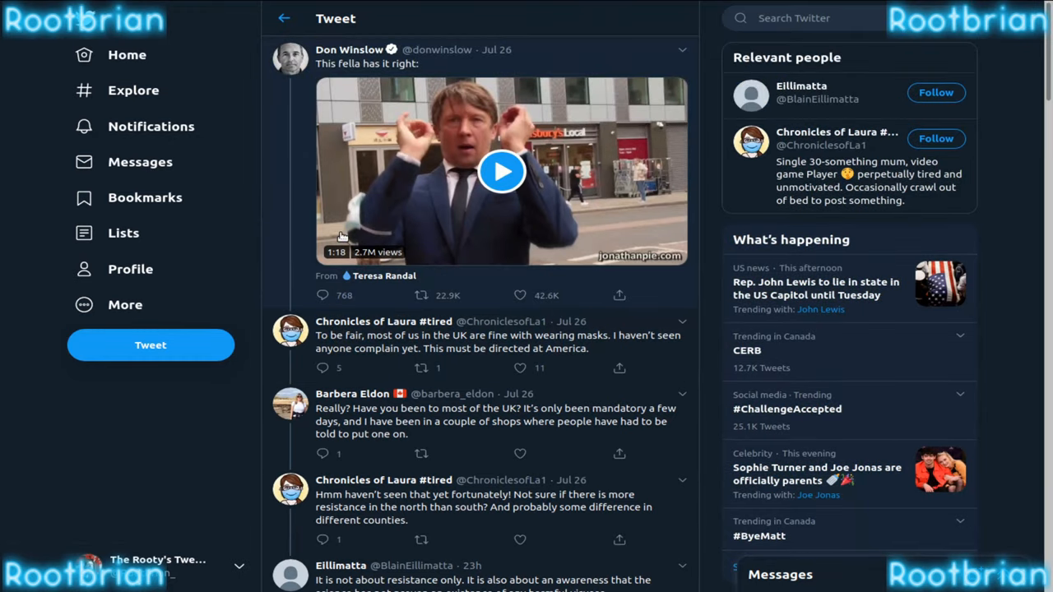
click(151, 126)
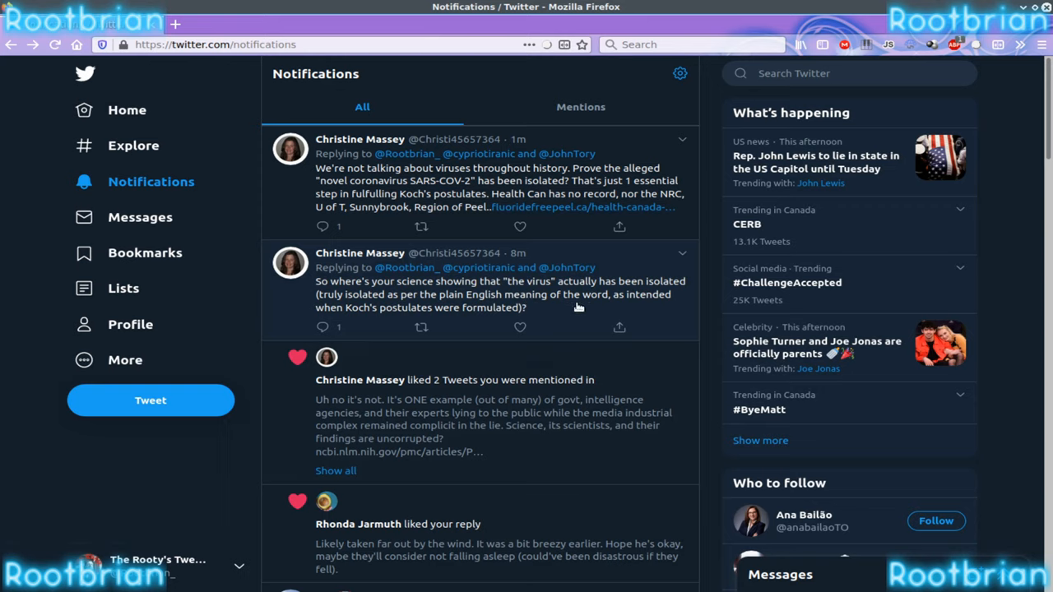
mouse_move(457, 188)
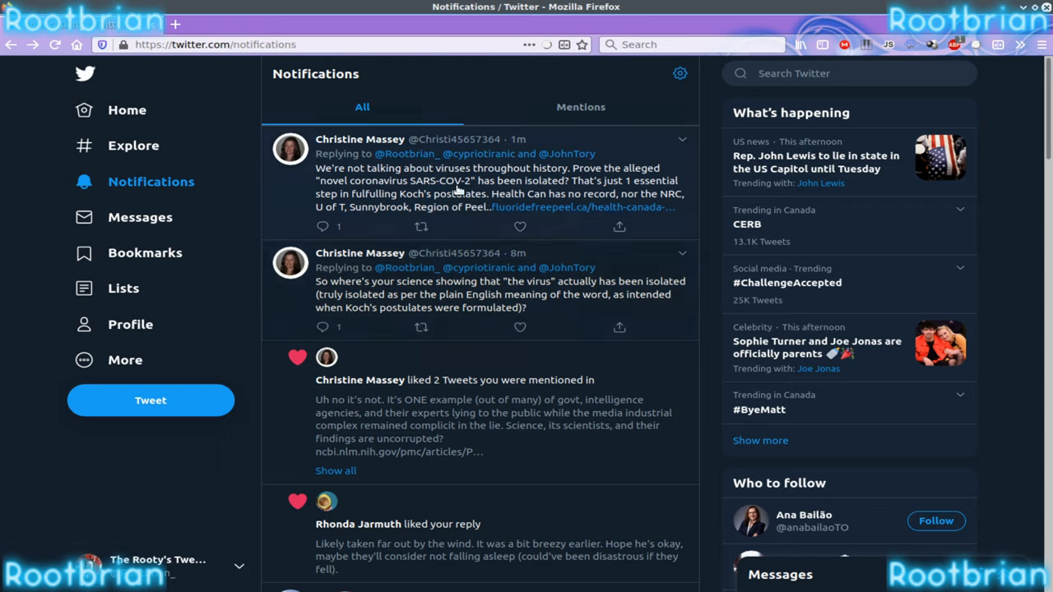
mouse_move(518, 207)
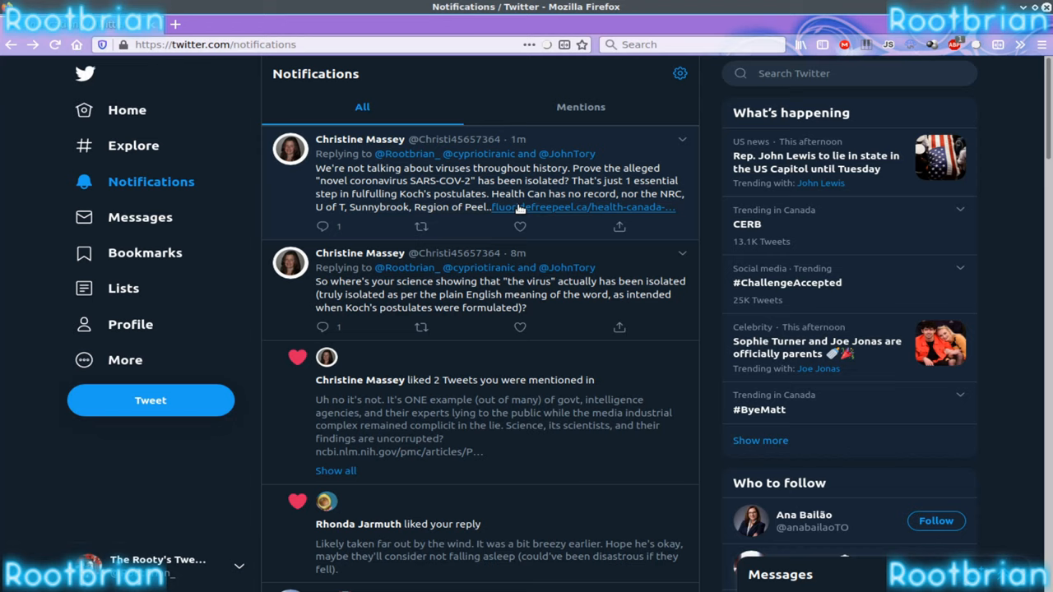
mouse_move(534, 207)
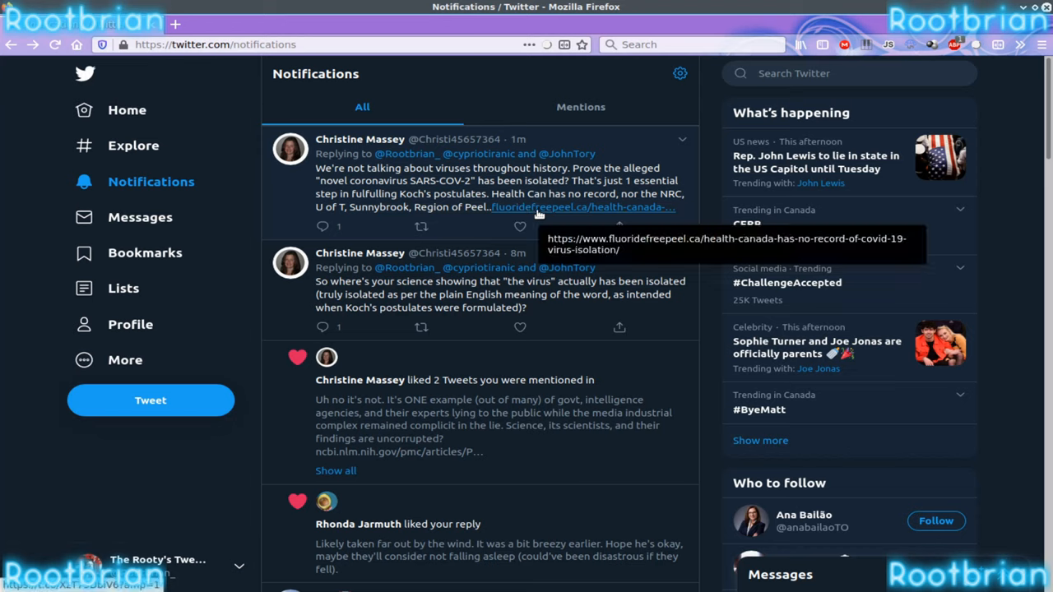
mouse_move(457, 165)
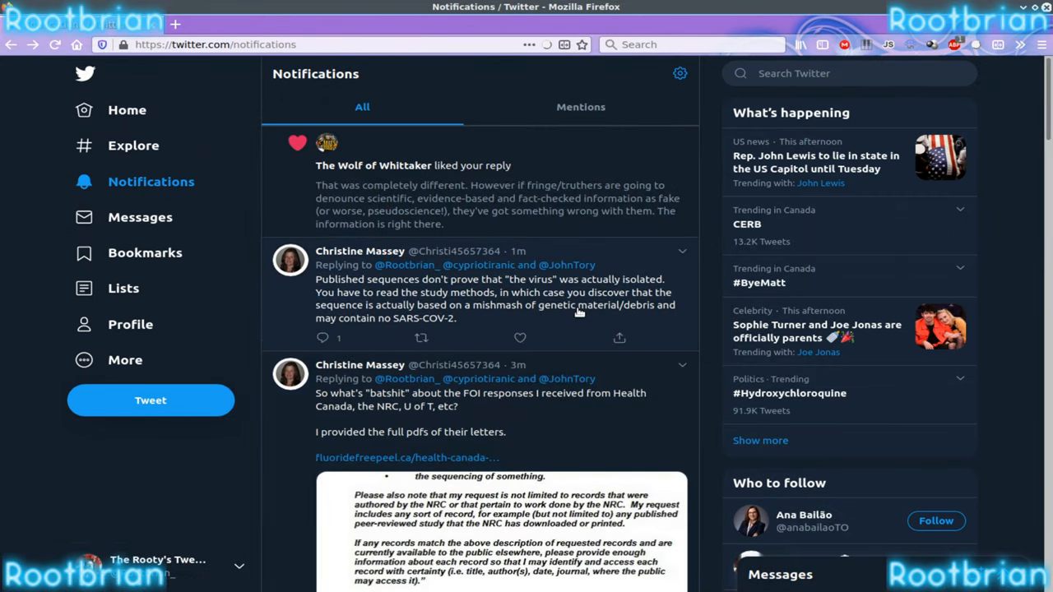
mouse_move(584, 318)
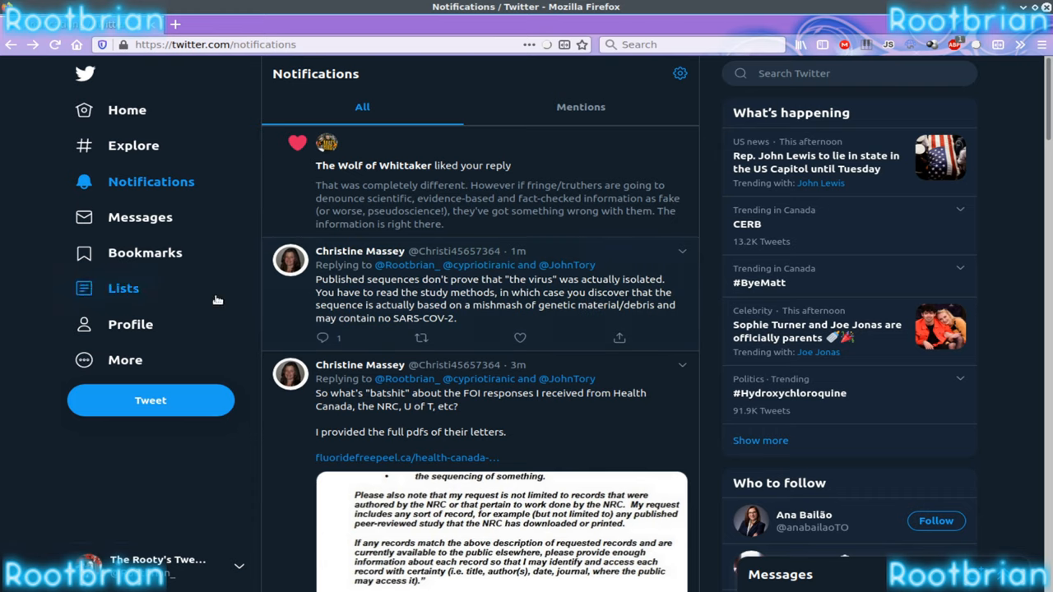
mouse_move(566, 306)
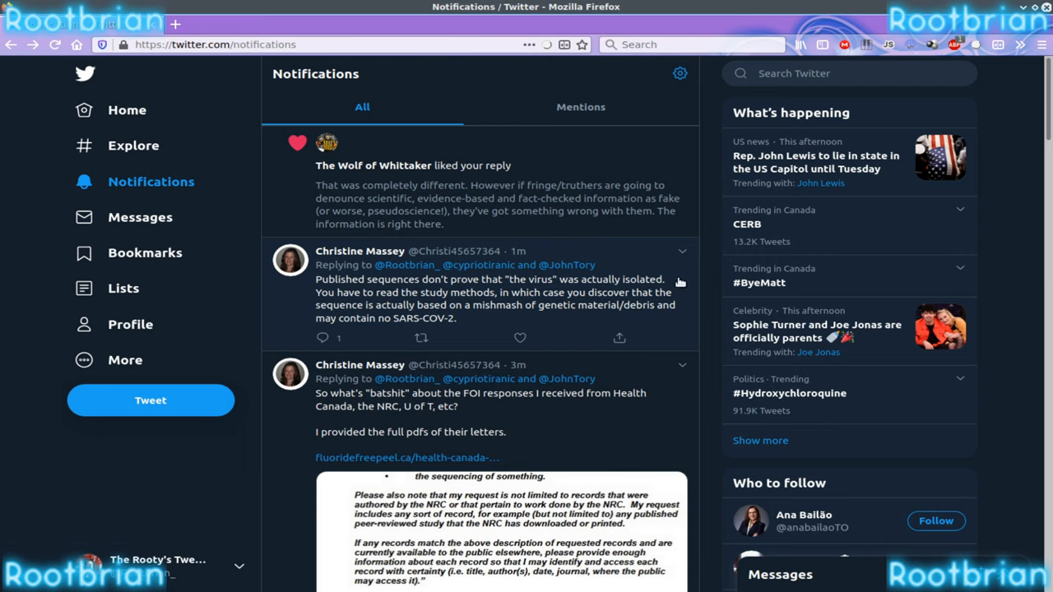
mouse_move(457, 314)
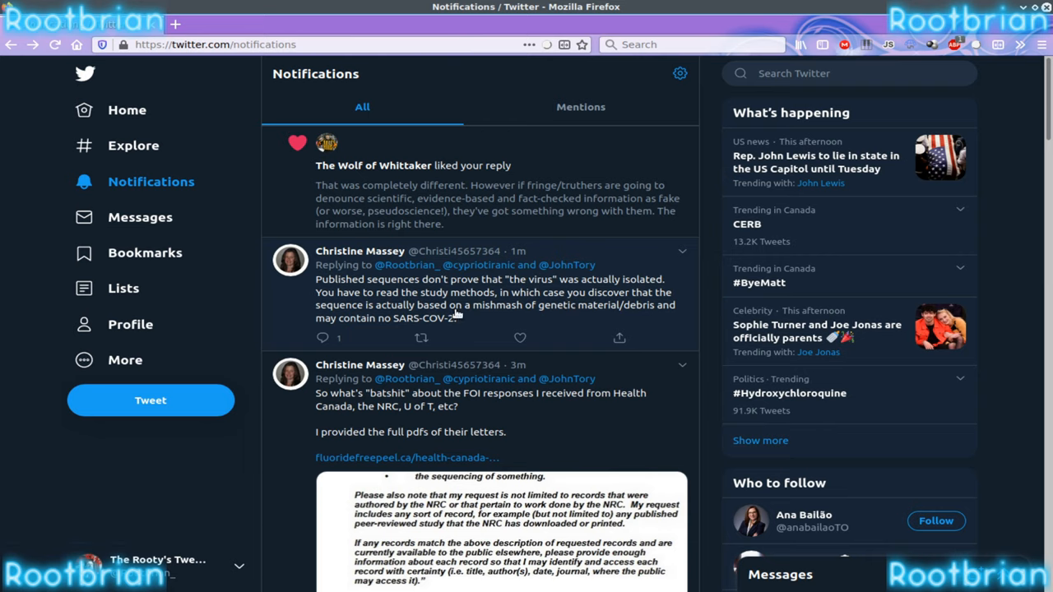
mouse_move(597, 276)
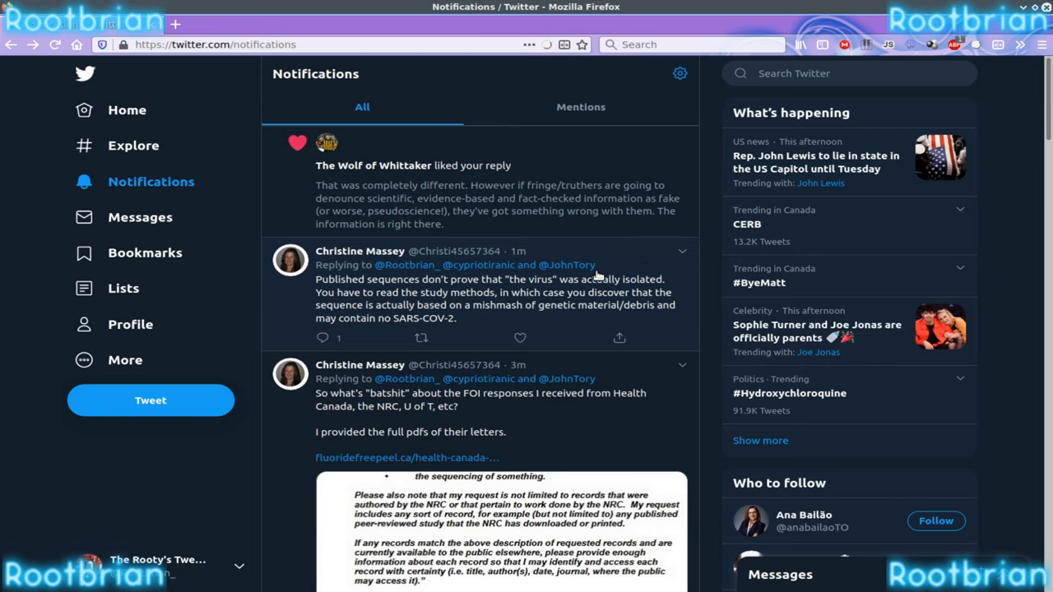
mouse_move(631, 258)
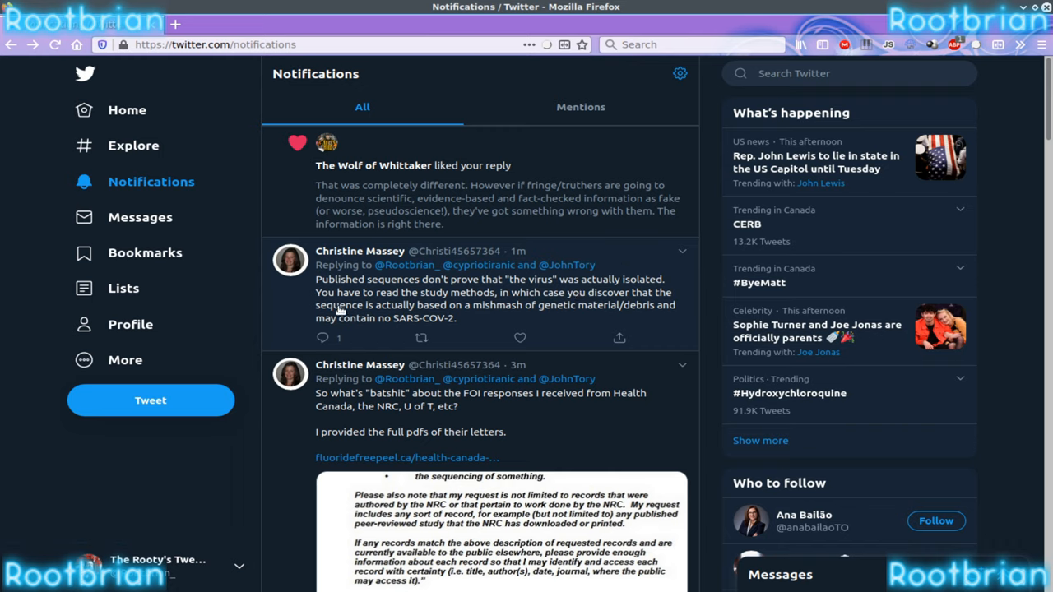
mouse_move(623, 299)
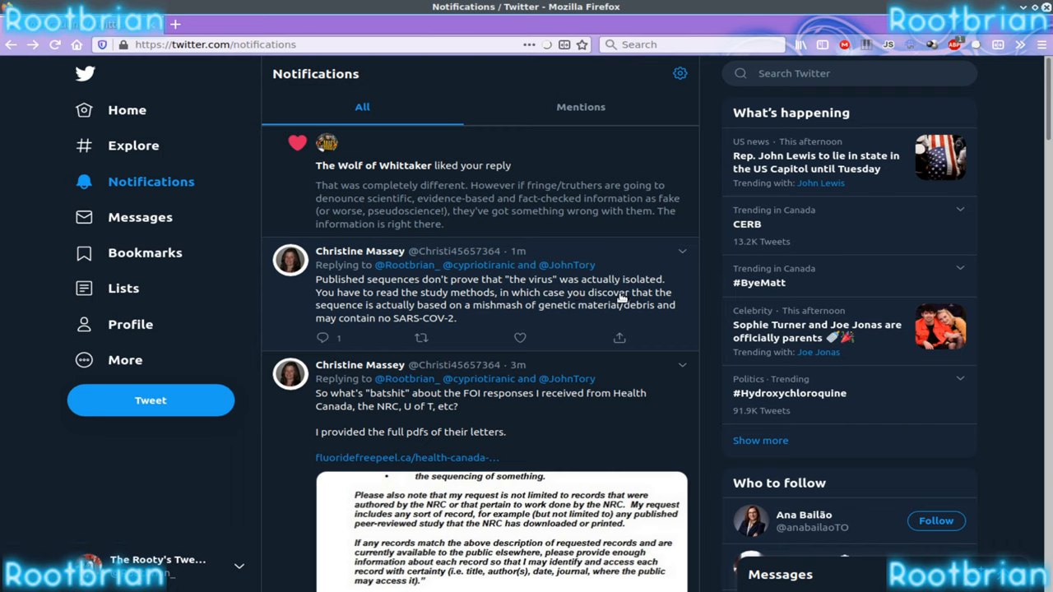
mouse_move(627, 261)
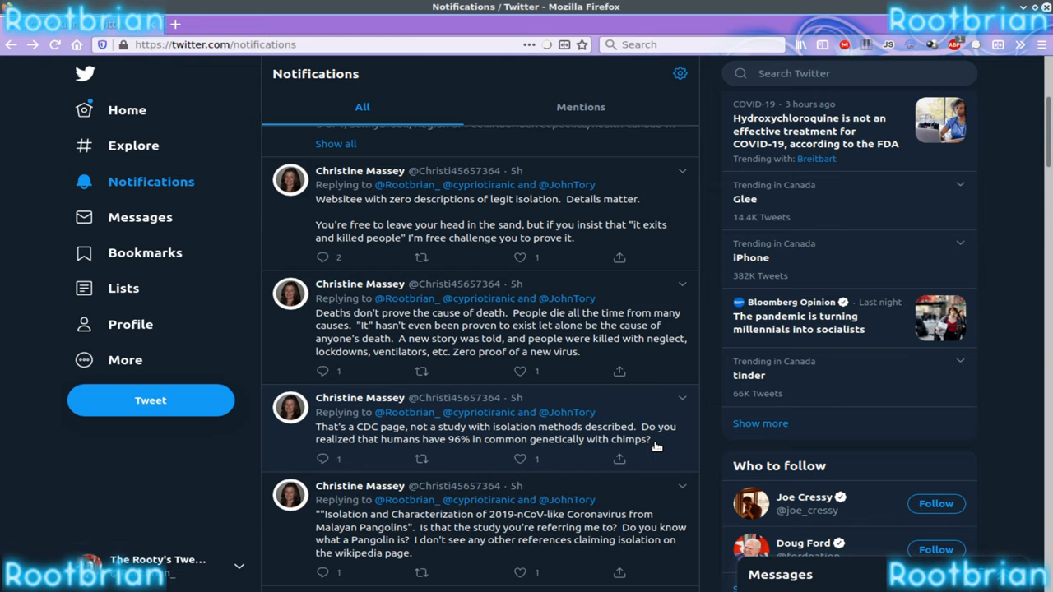
mouse_move(563, 444)
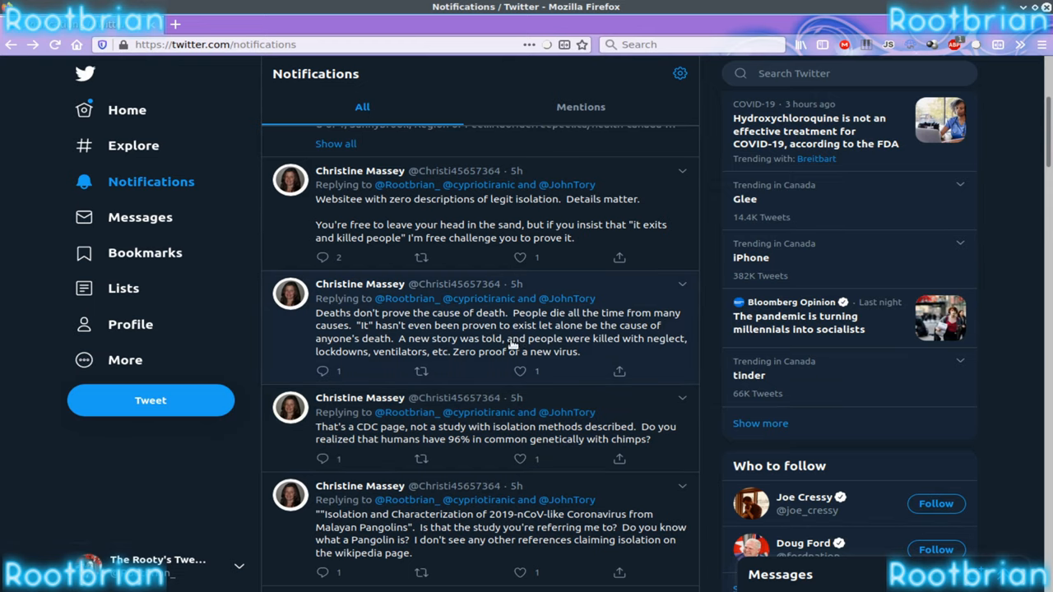
mouse_move(445, 345)
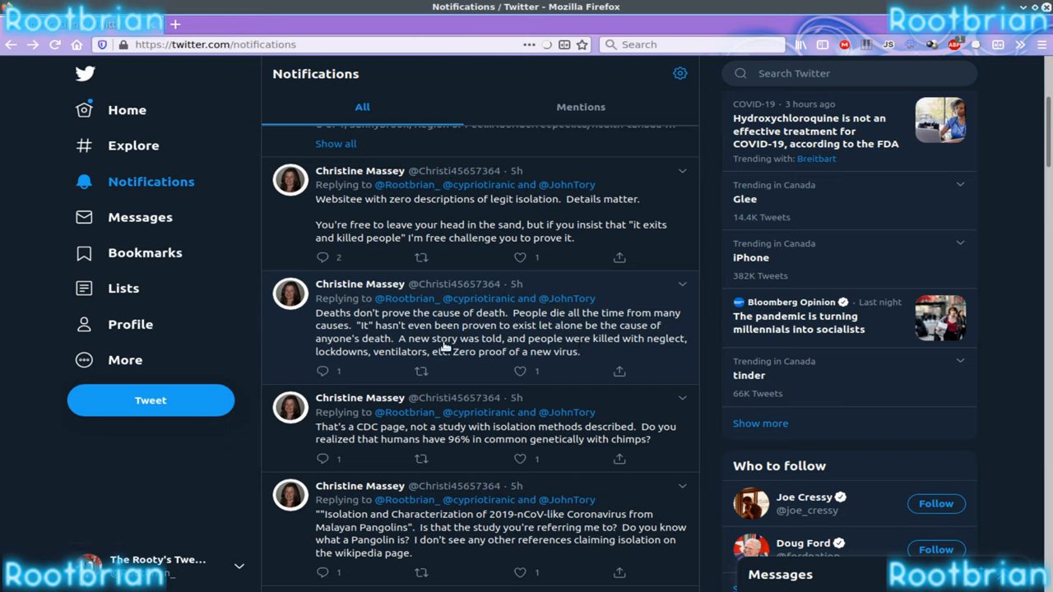
mouse_move(432, 360)
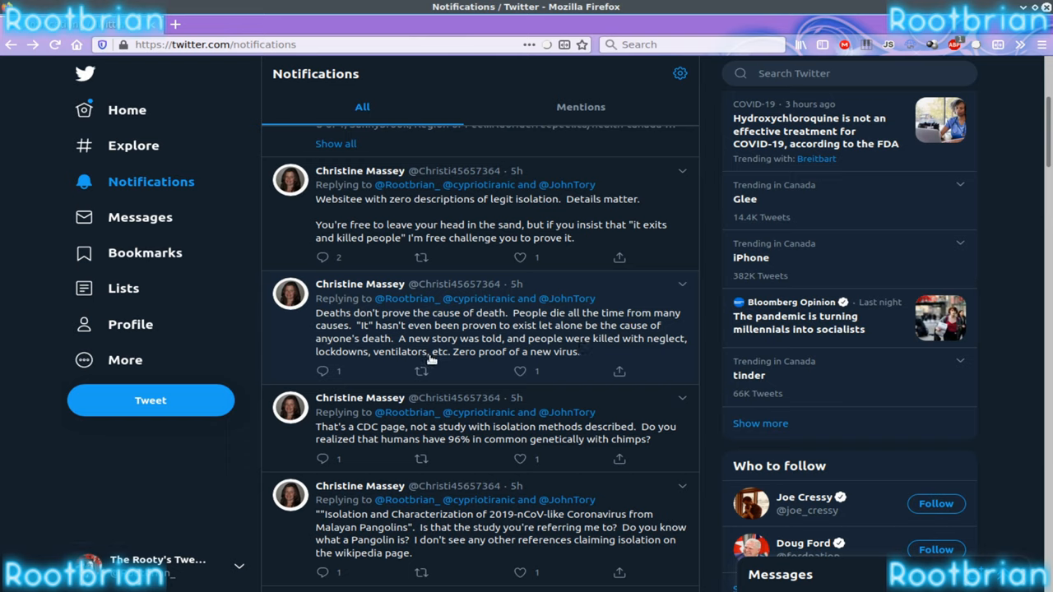
mouse_move(563, 364)
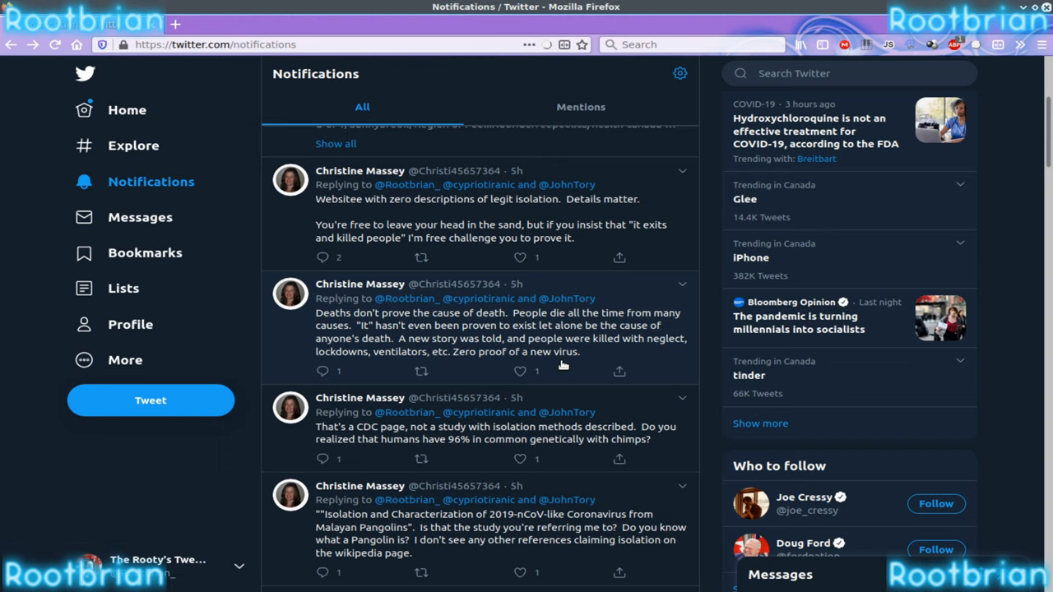
mouse_move(457, 371)
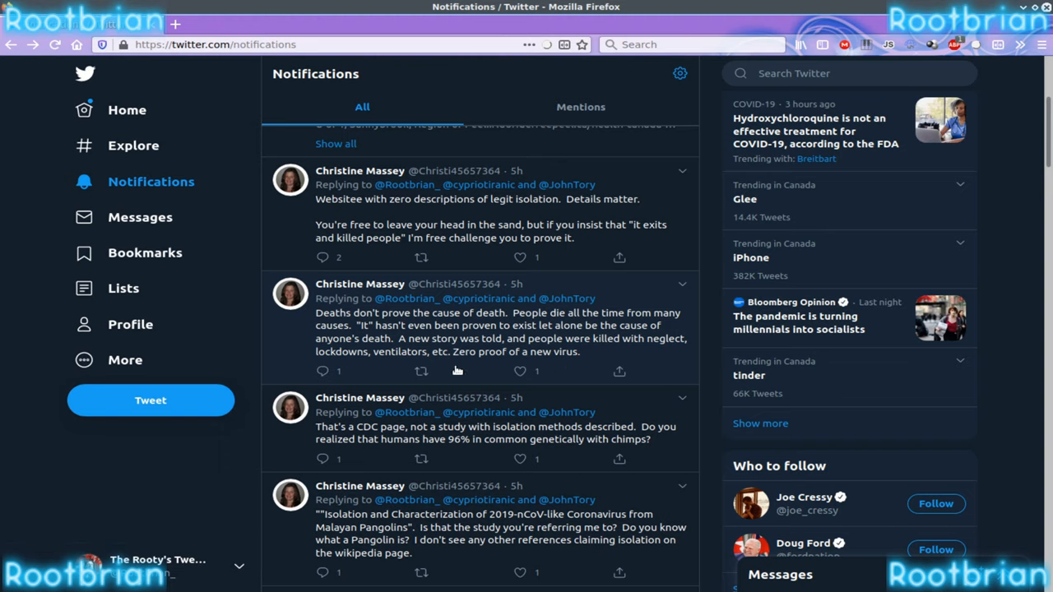
mouse_move(345, 224)
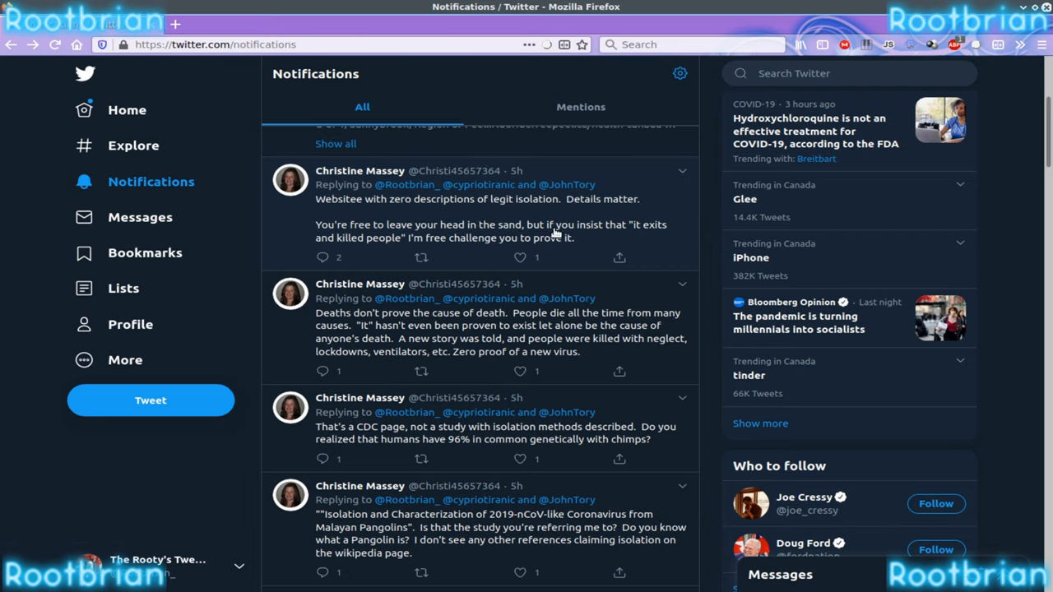
mouse_move(598, 247)
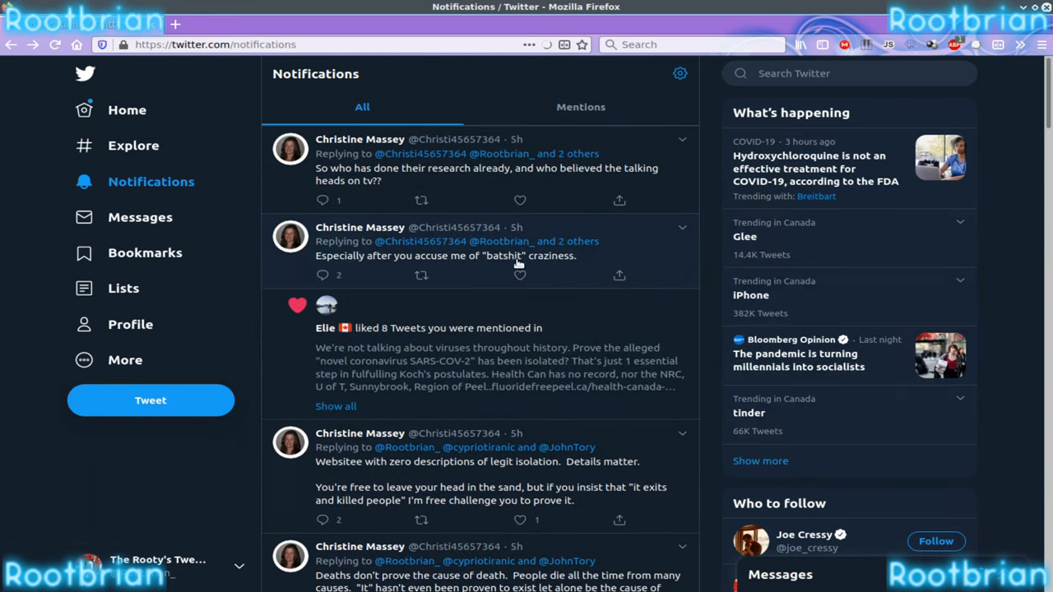
mouse_move(426, 190)
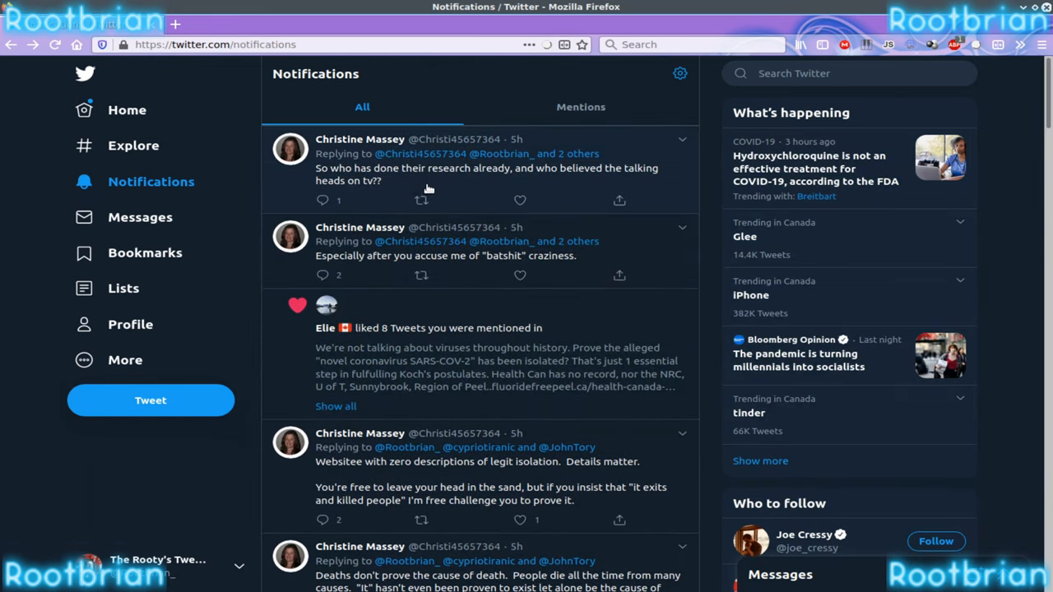
mouse_move(598, 187)
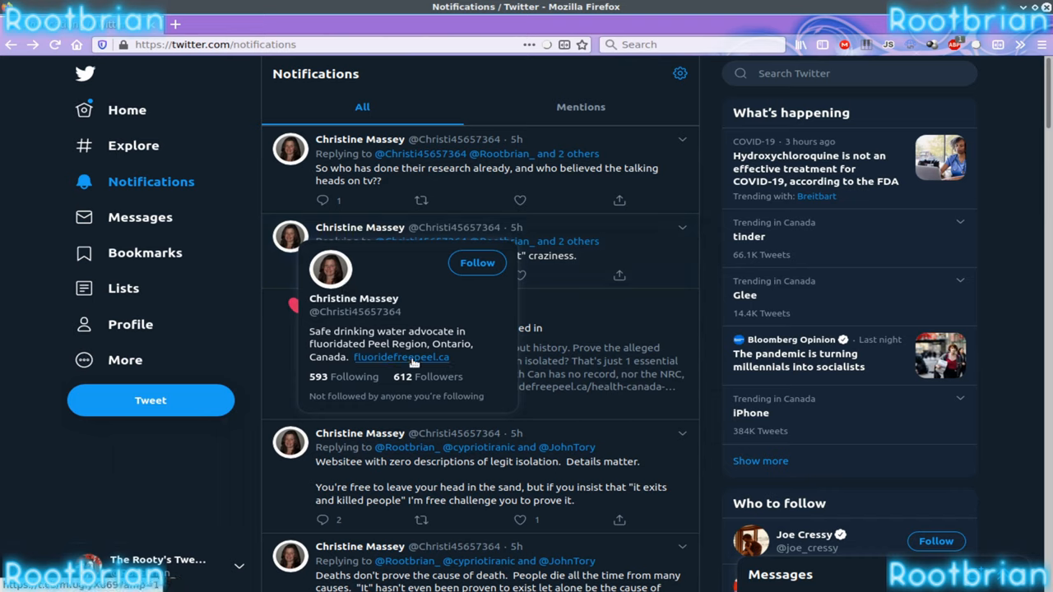
mouse_move(411, 362)
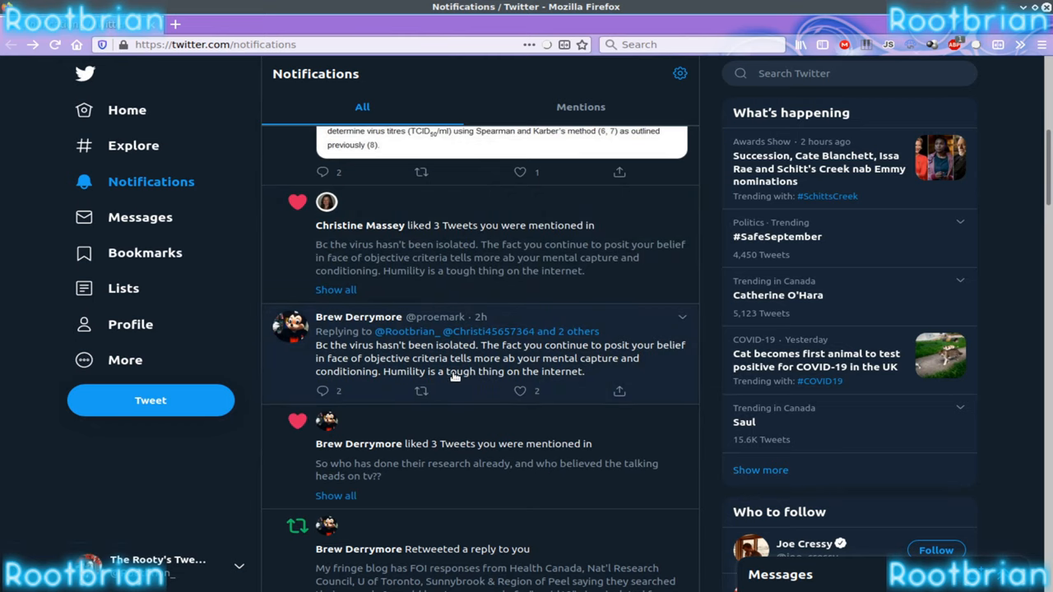
scroll(down, 3)
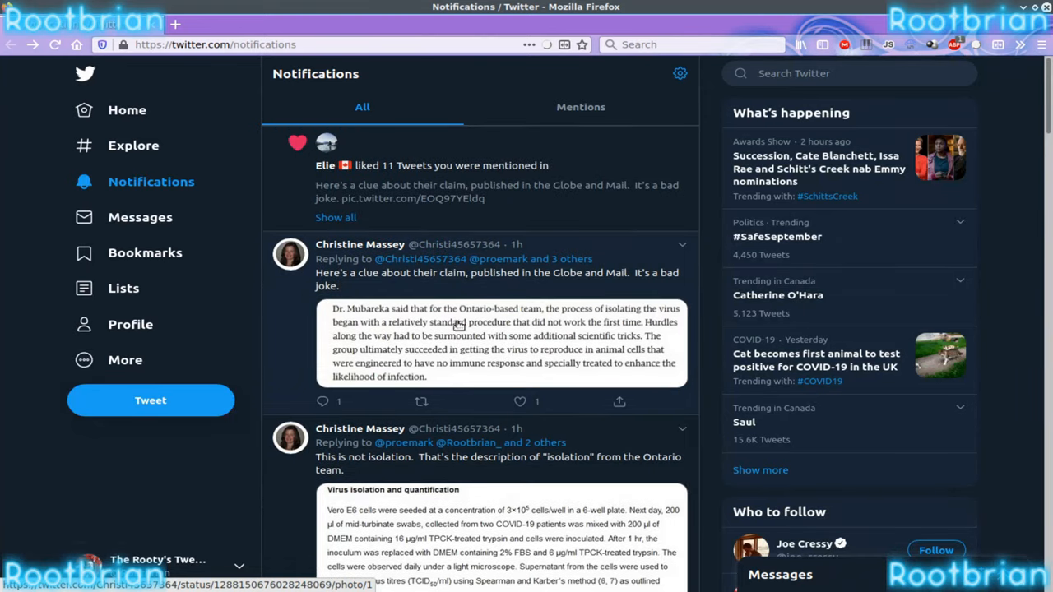
mouse_move(360, 244)
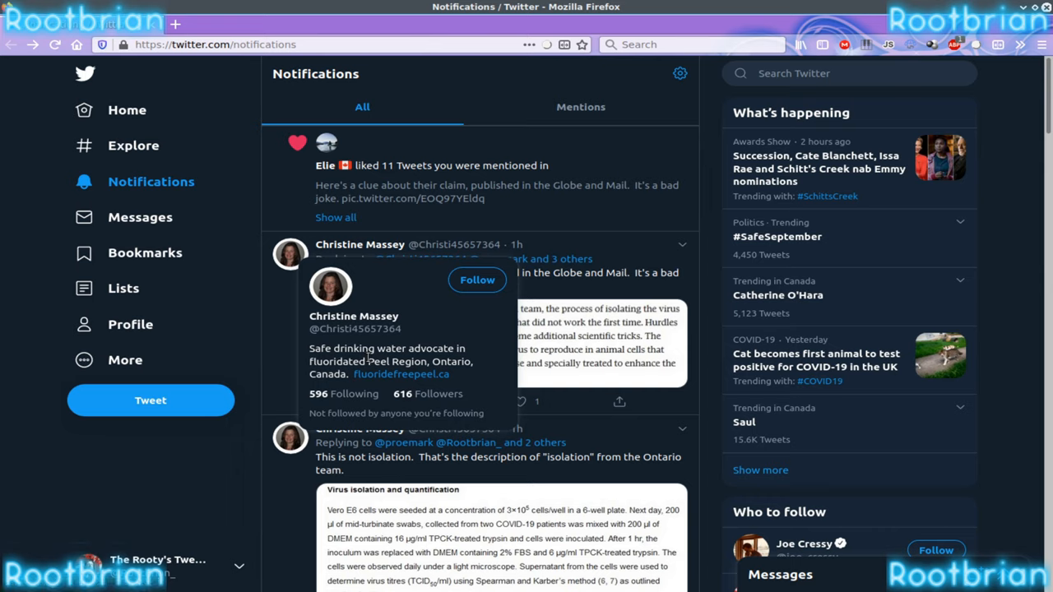
mouse_move(379, 366)
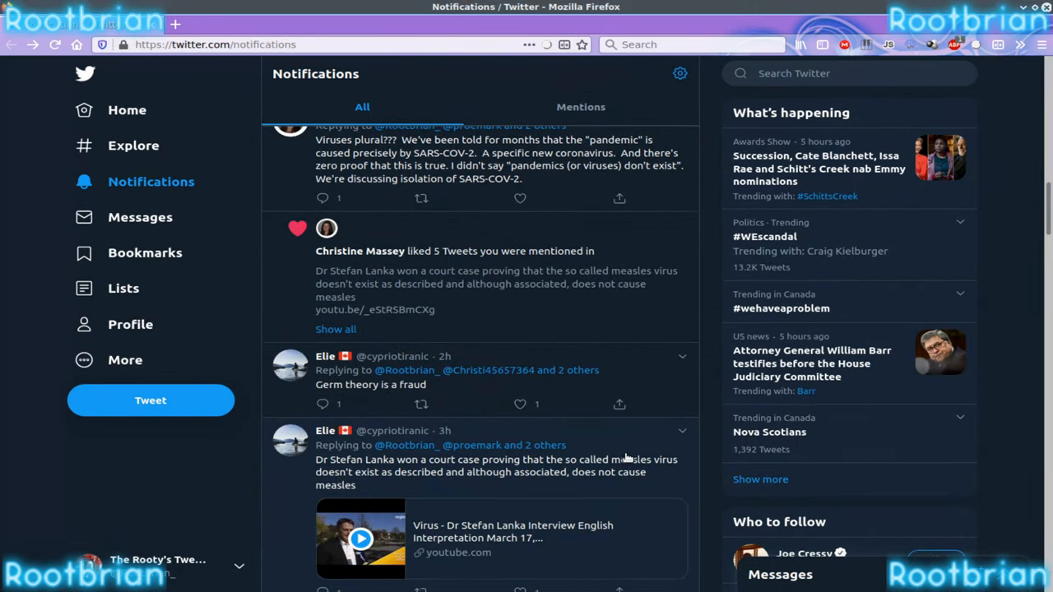
mouse_move(459, 485)
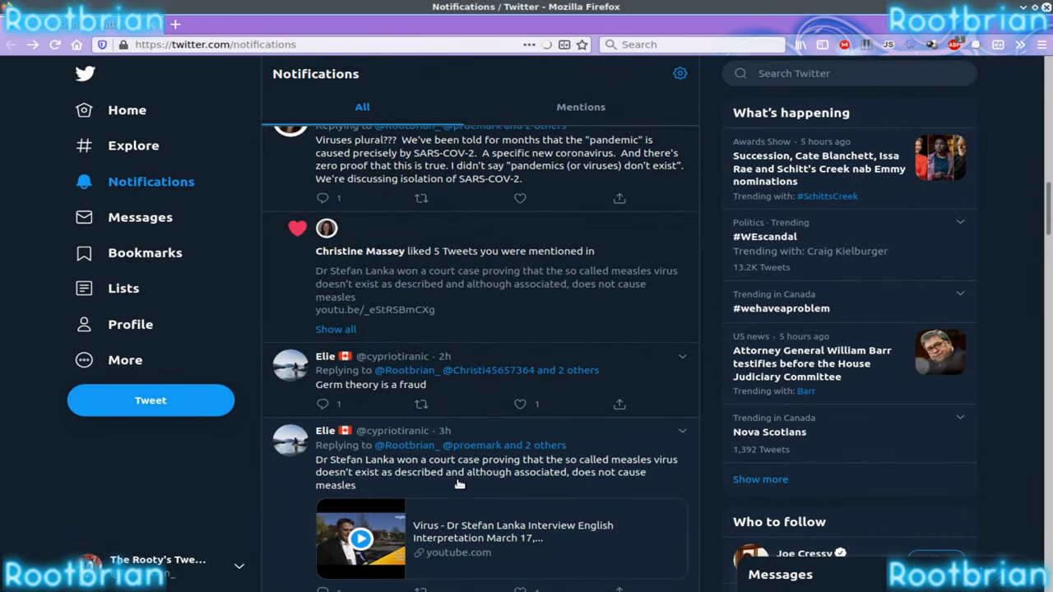
mouse_move(644, 473)
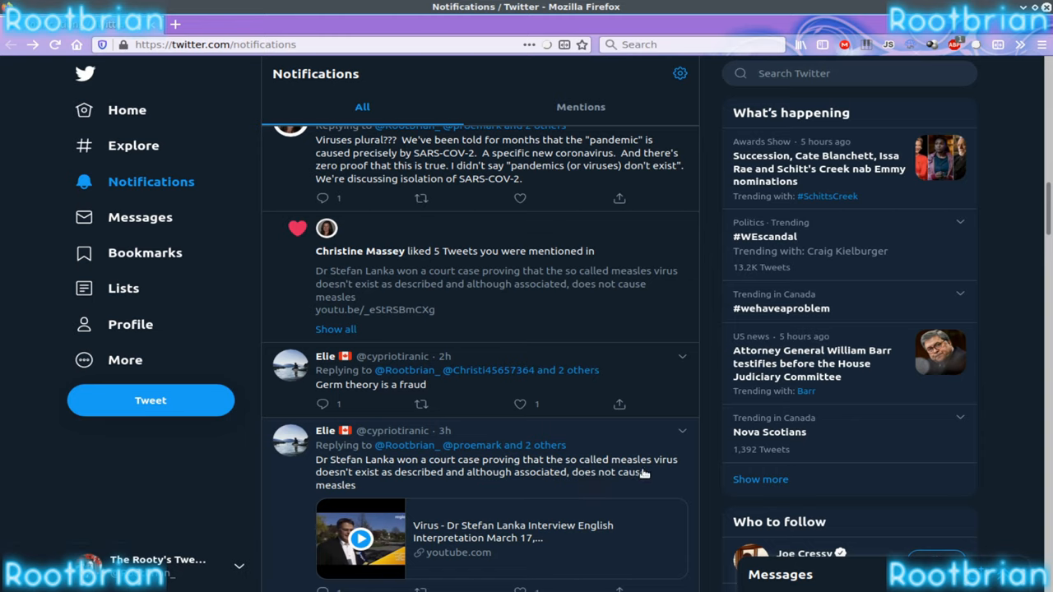
mouse_move(644, 475)
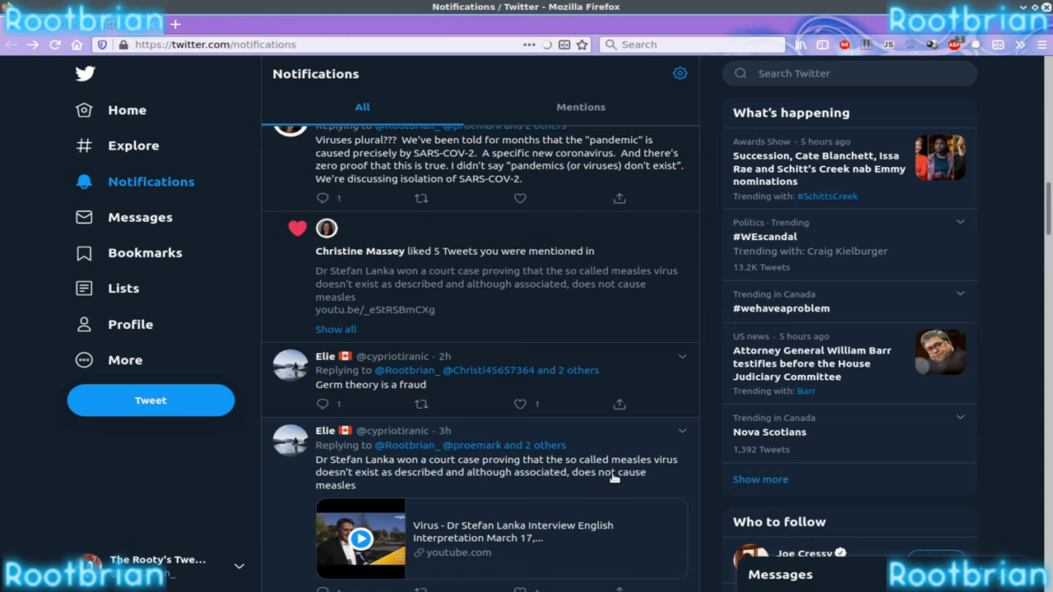
mouse_move(612, 401)
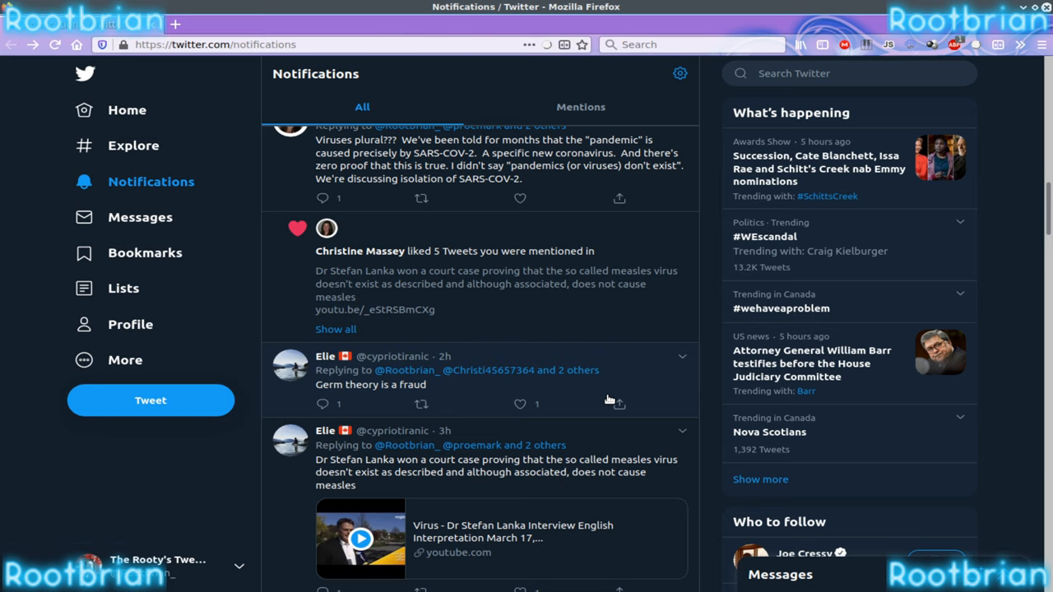
Step: Scroll up past the SARS-CoV-2 replies to the retweet and like notifications
scroll(up, 3)
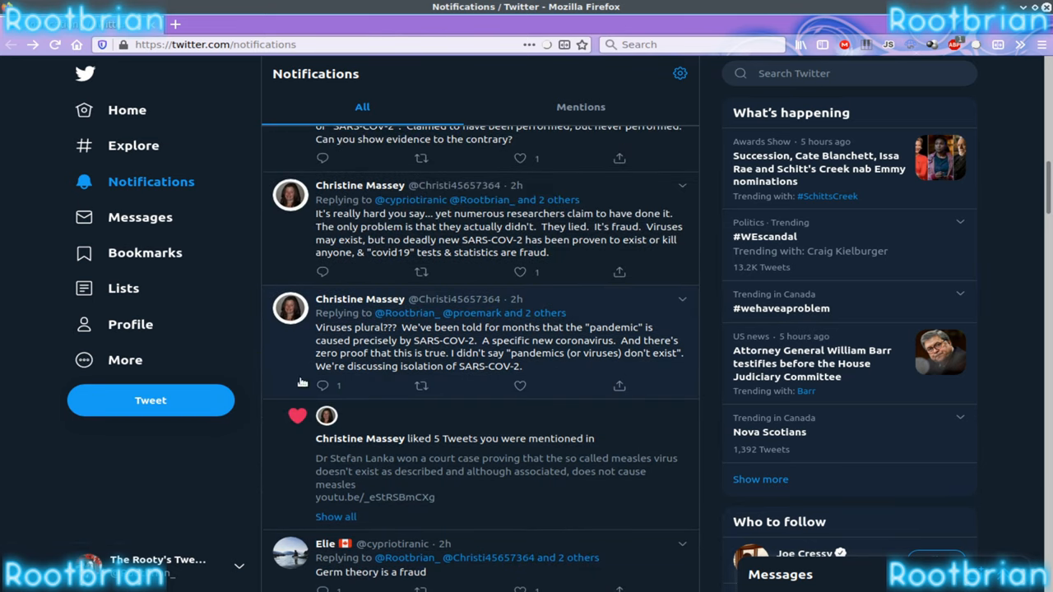
mouse_move(489, 368)
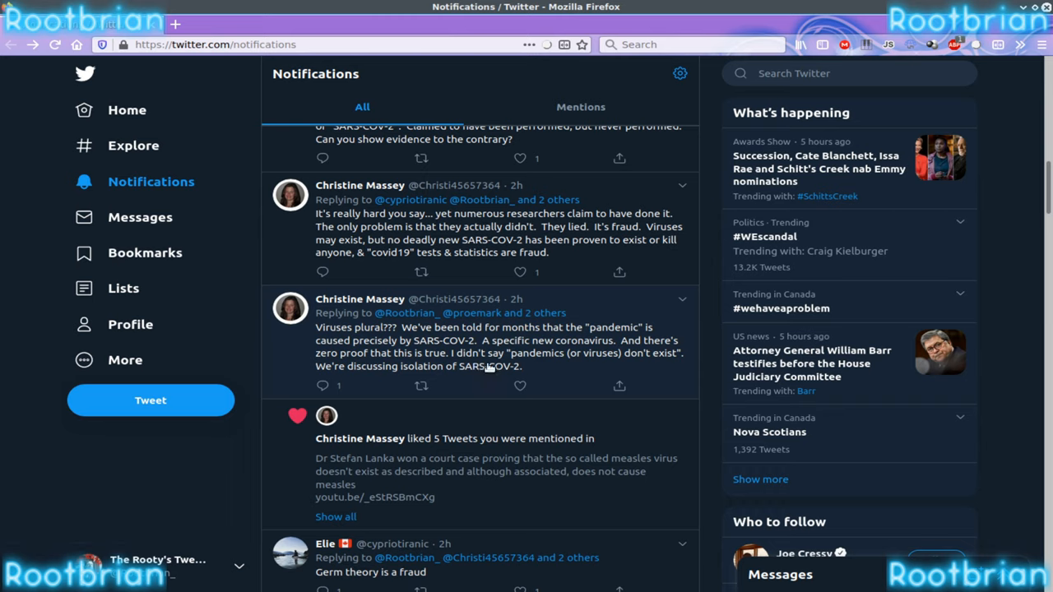
mouse_move(467, 375)
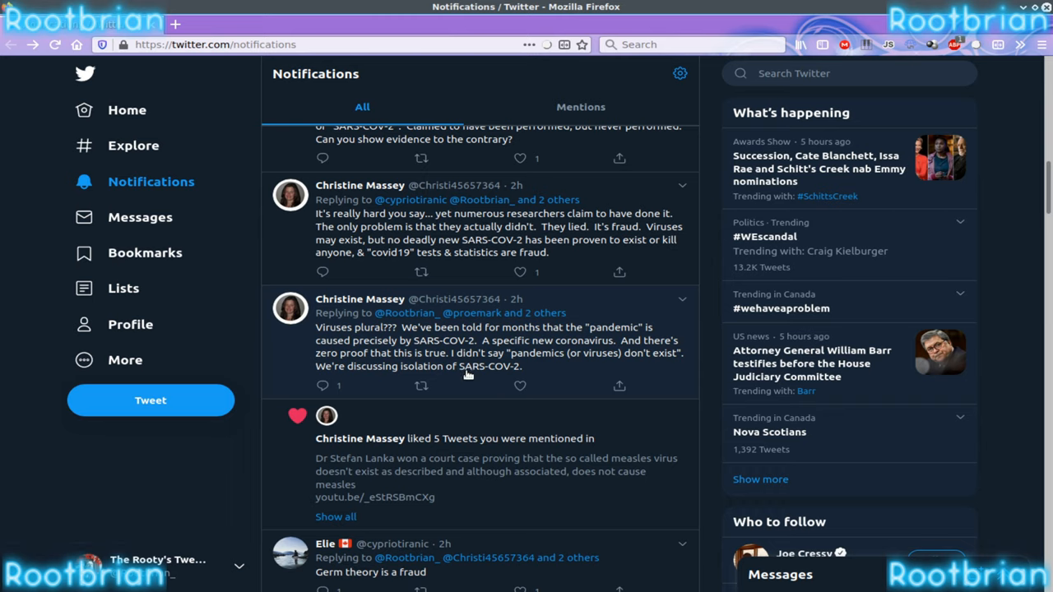
mouse_move(494, 366)
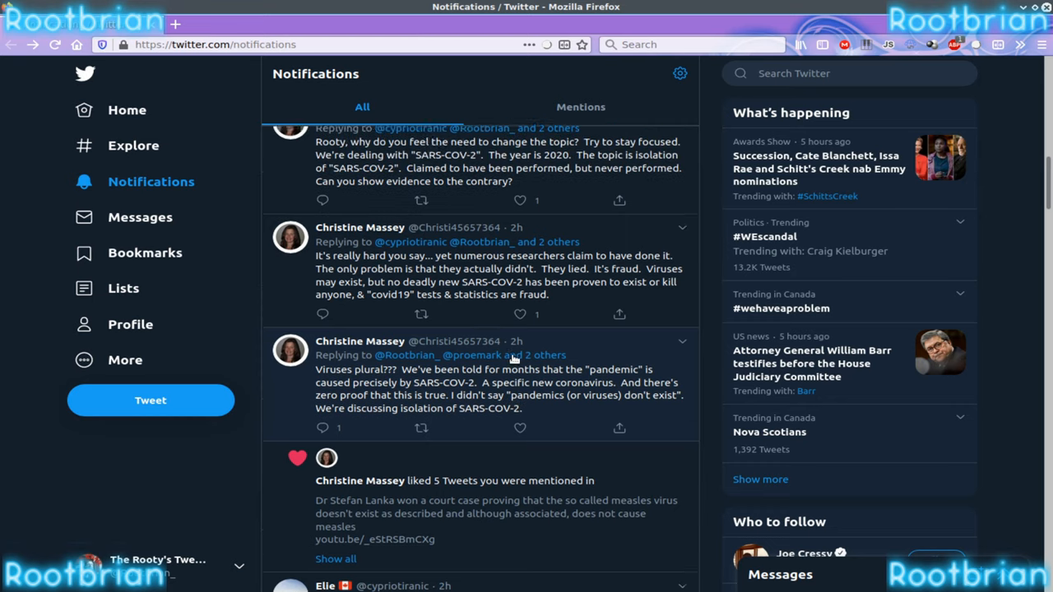
scroll(down, 3)
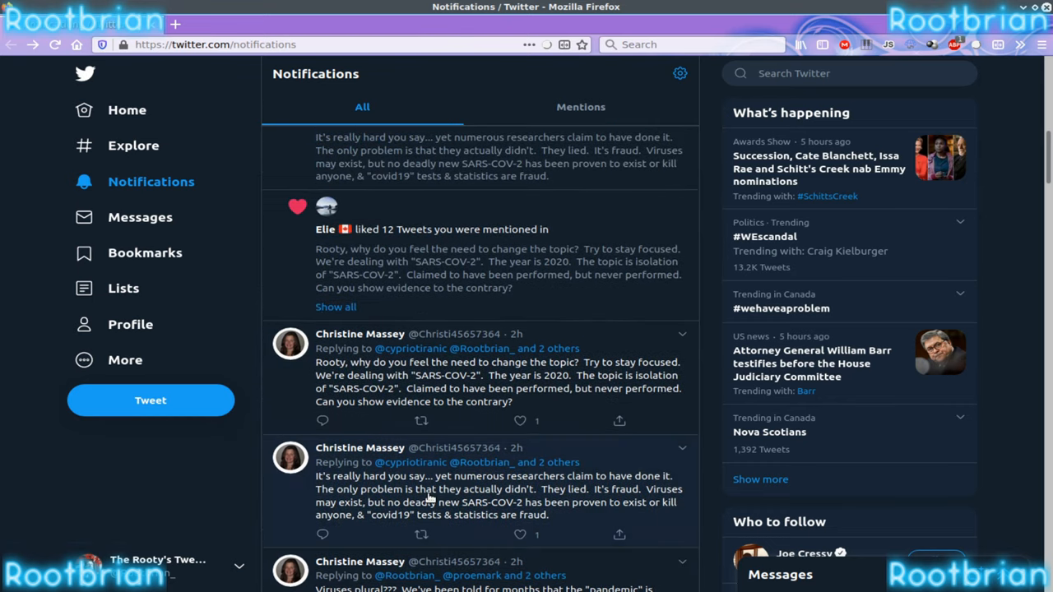
mouse_move(567, 507)
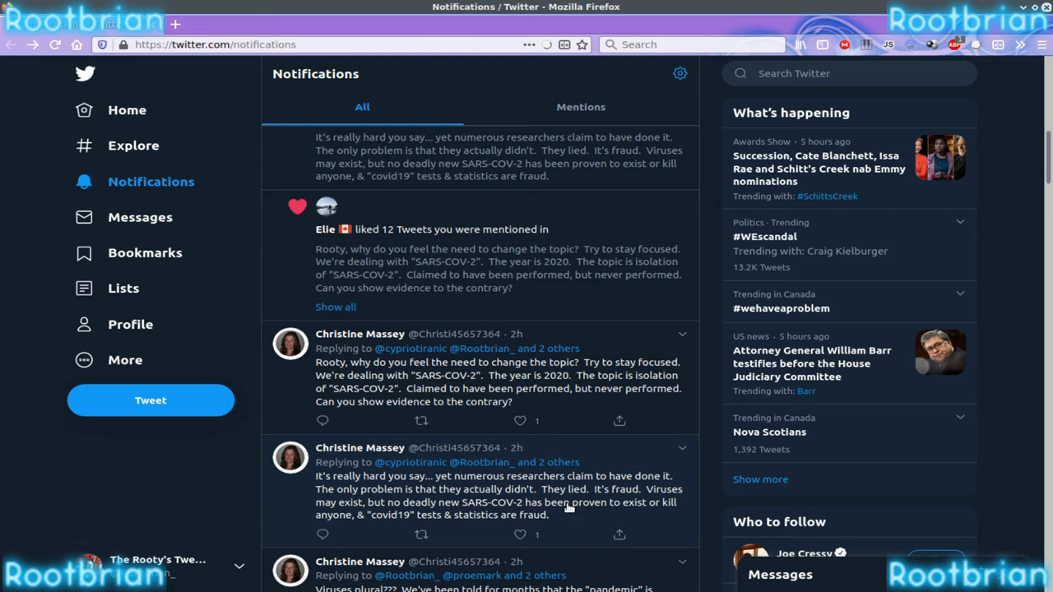
mouse_move(595, 522)
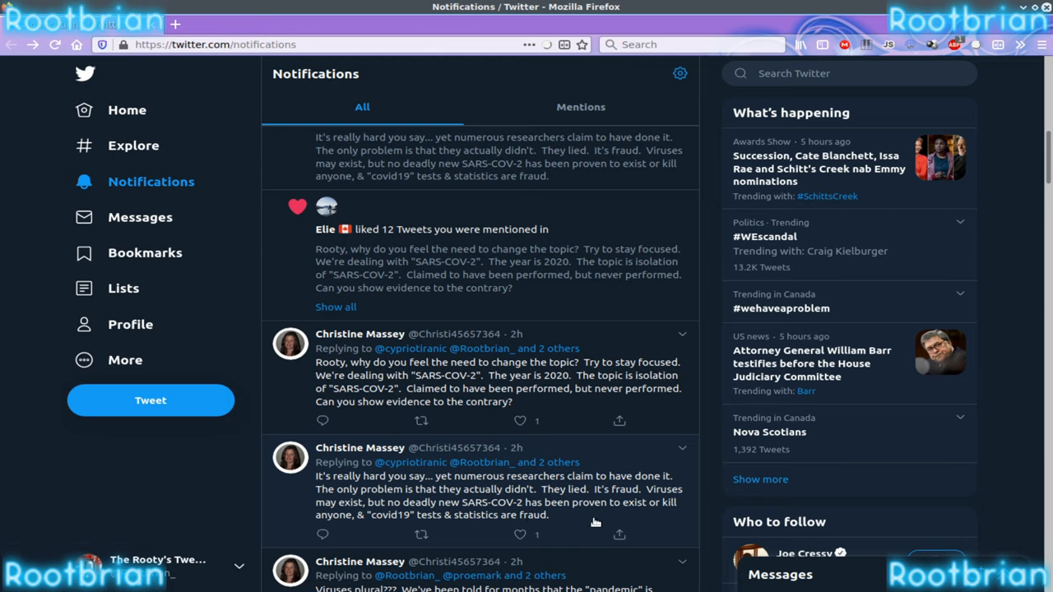
mouse_move(622, 498)
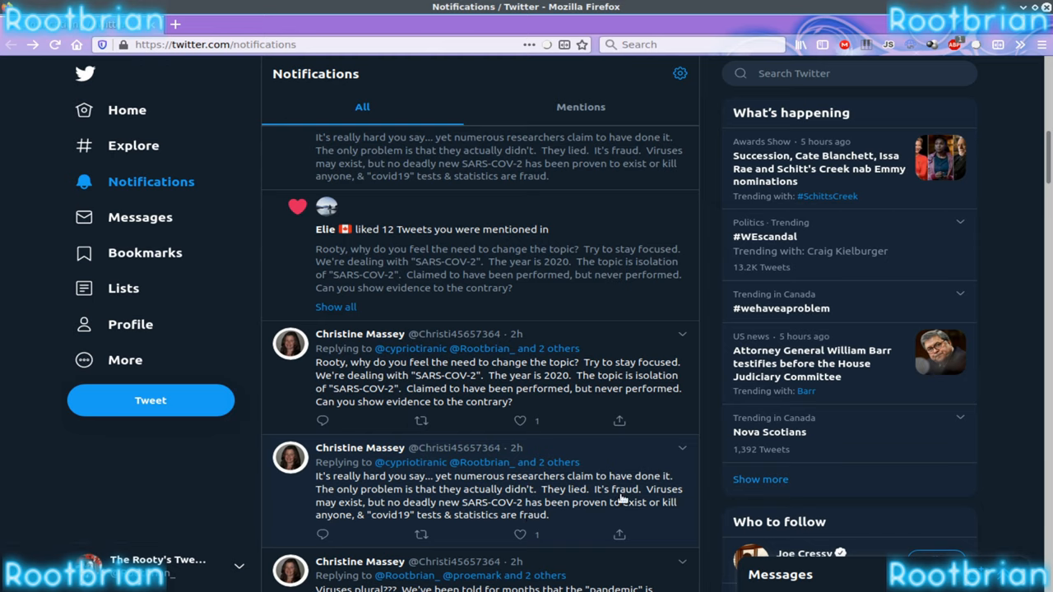
mouse_move(457, 533)
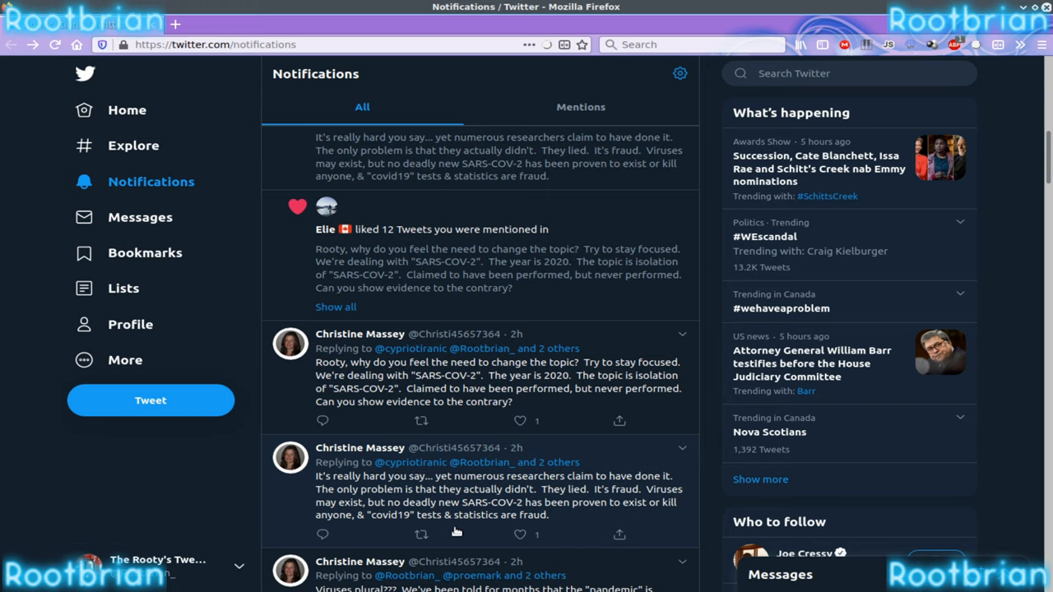
mouse_move(437, 519)
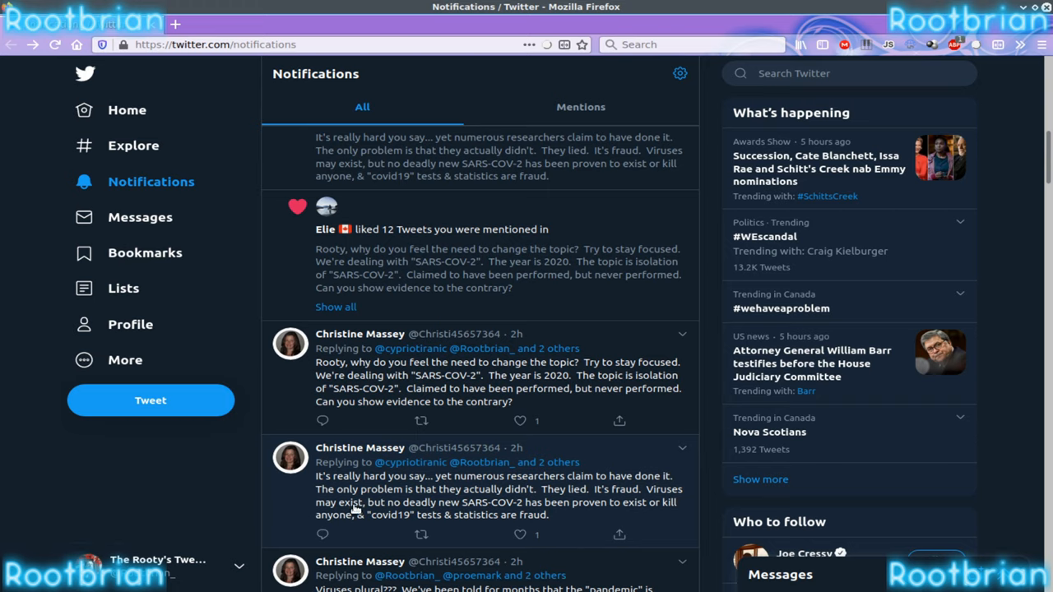
mouse_move(400, 516)
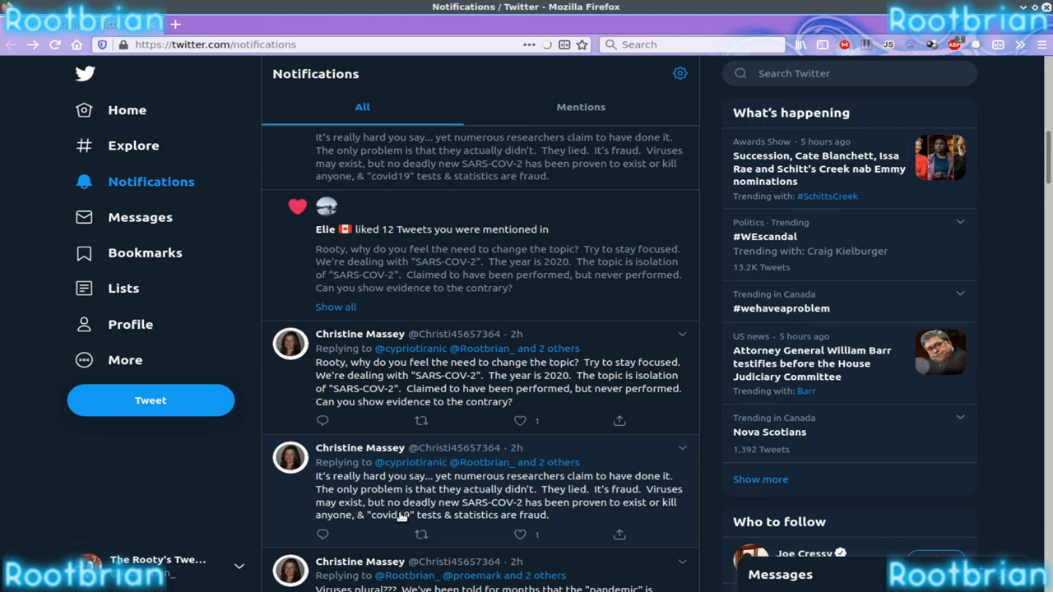
mouse_move(239, 531)
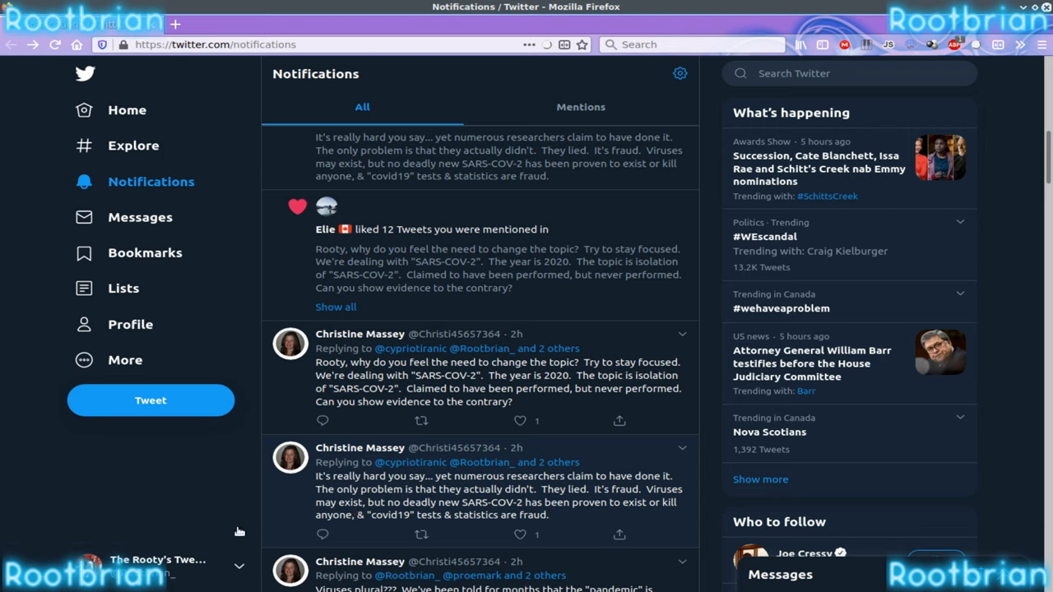
mouse_move(539, 520)
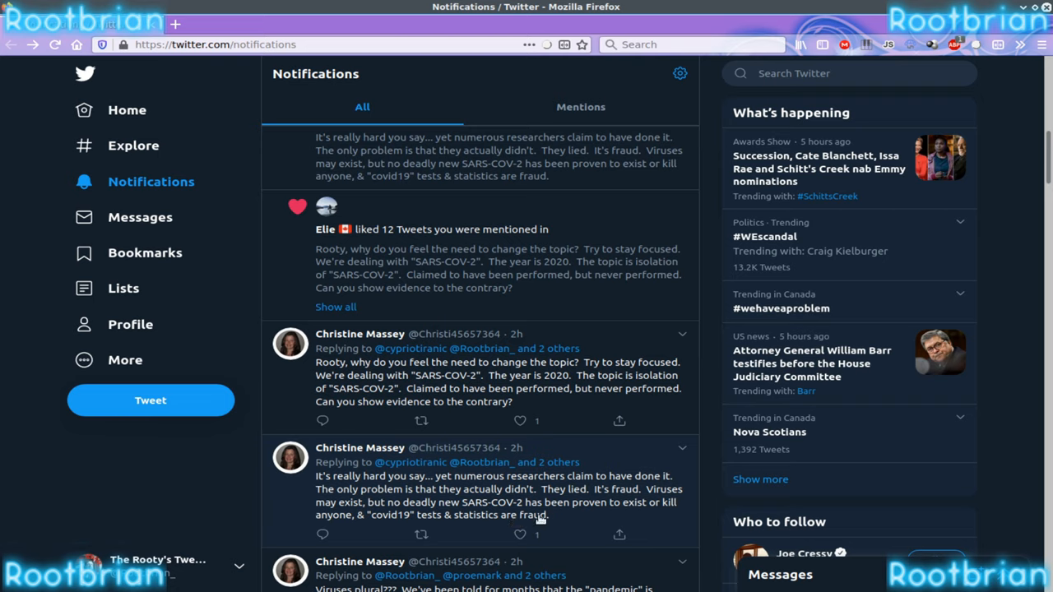
mouse_move(557, 526)
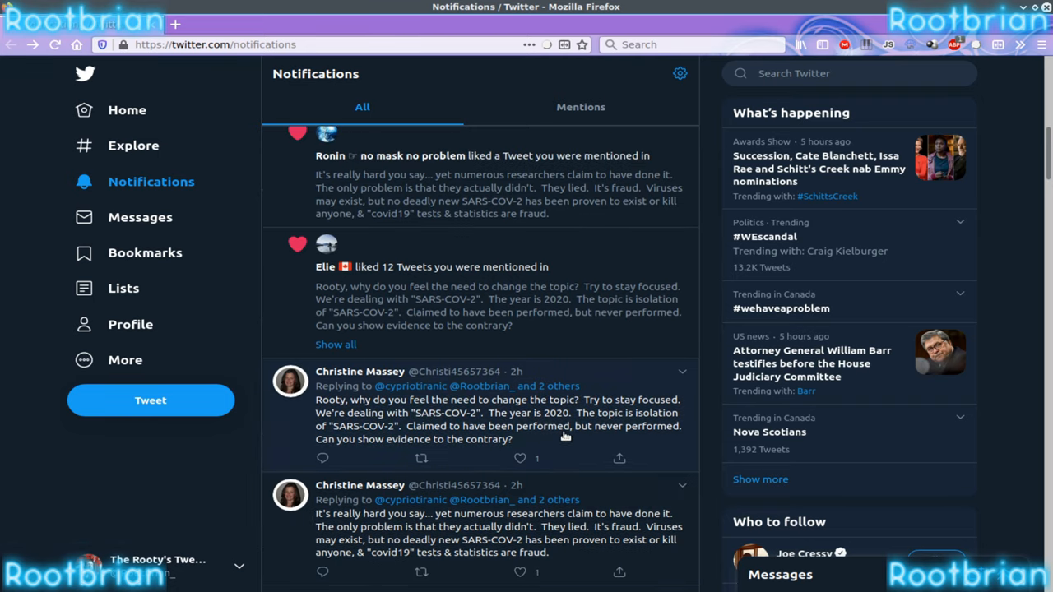
mouse_move(576, 446)
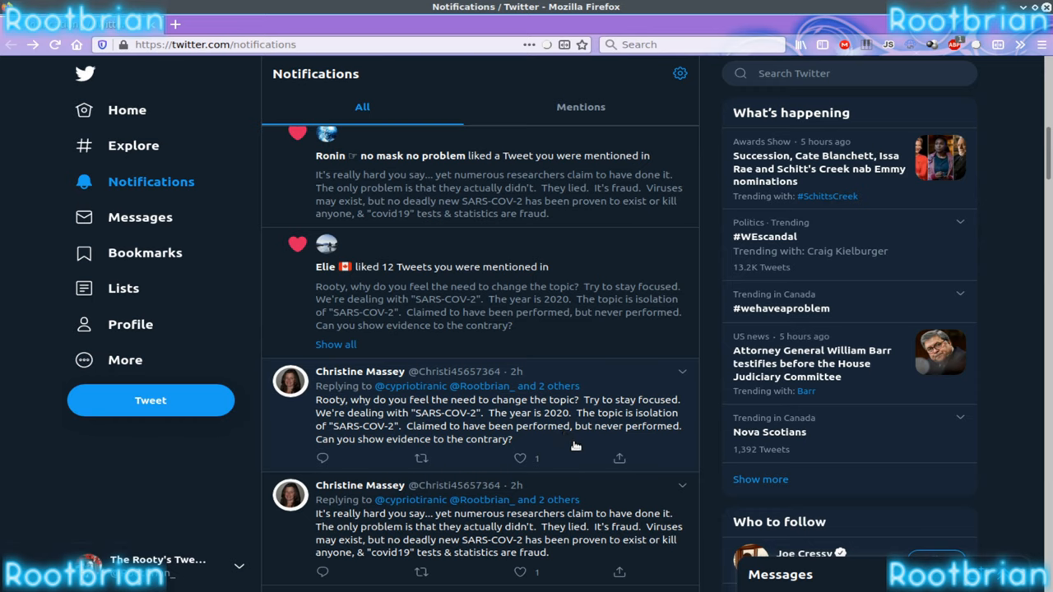
mouse_move(565, 450)
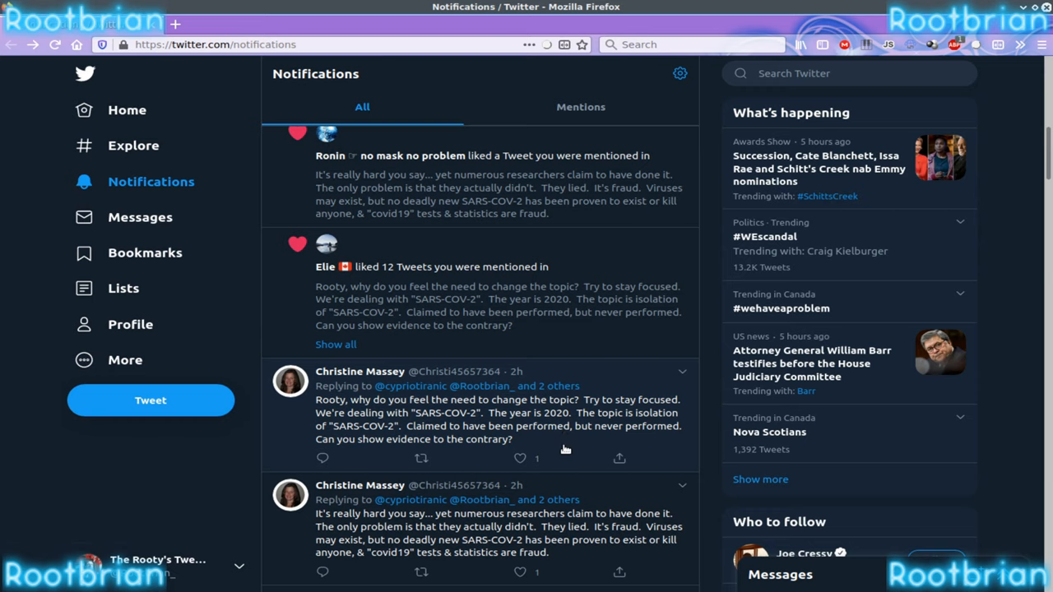
mouse_move(577, 445)
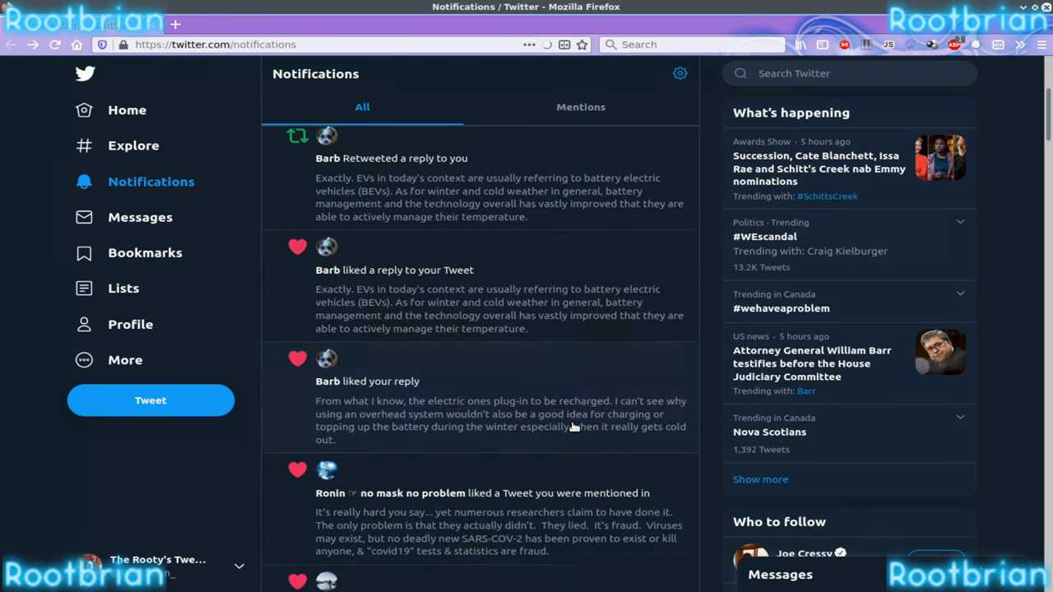
Step: Reach the newest replies, 8 and 14 minutes old, then bring OBS forward from the taskbar
scroll(up, 3)
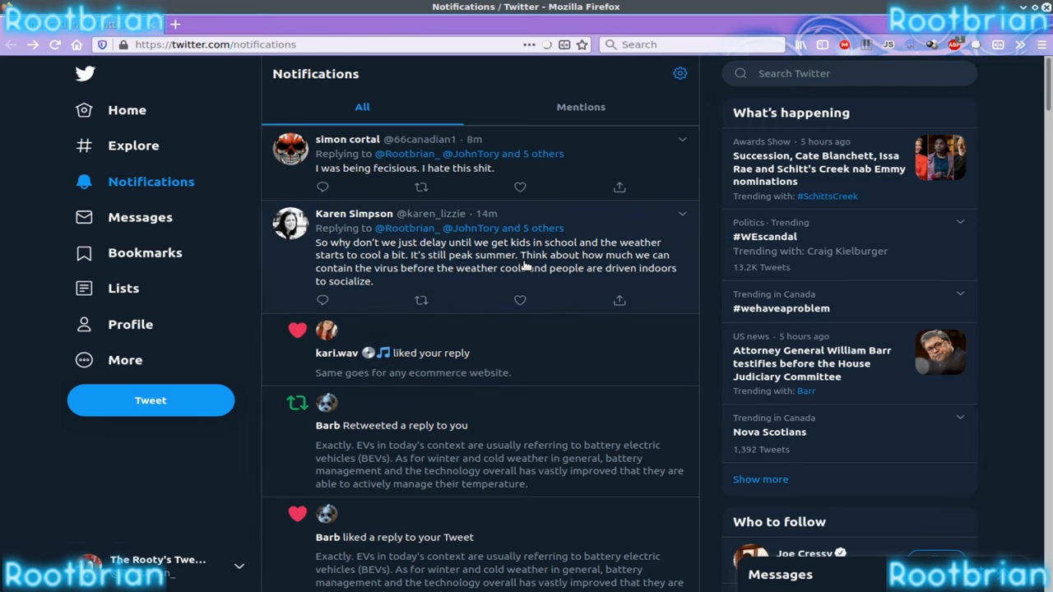
mouse_move(505, 201)
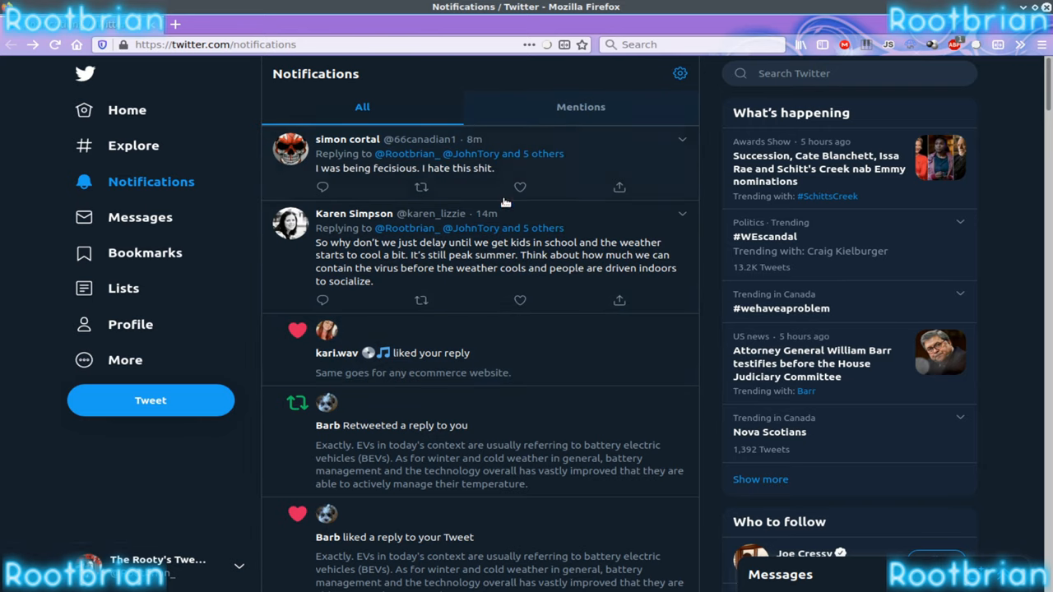
scroll(down, 3)
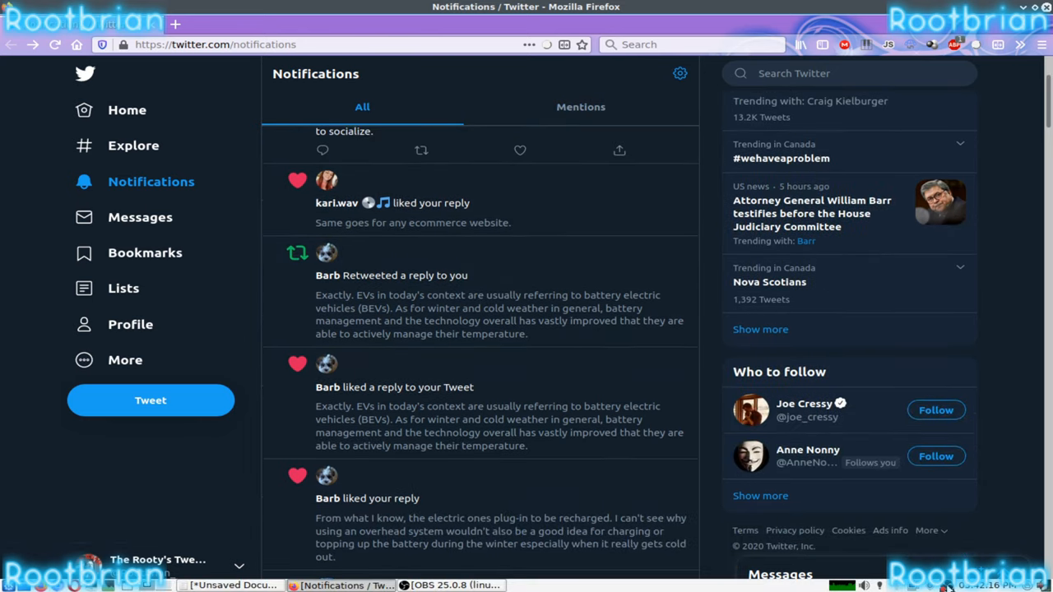
click(451, 585)
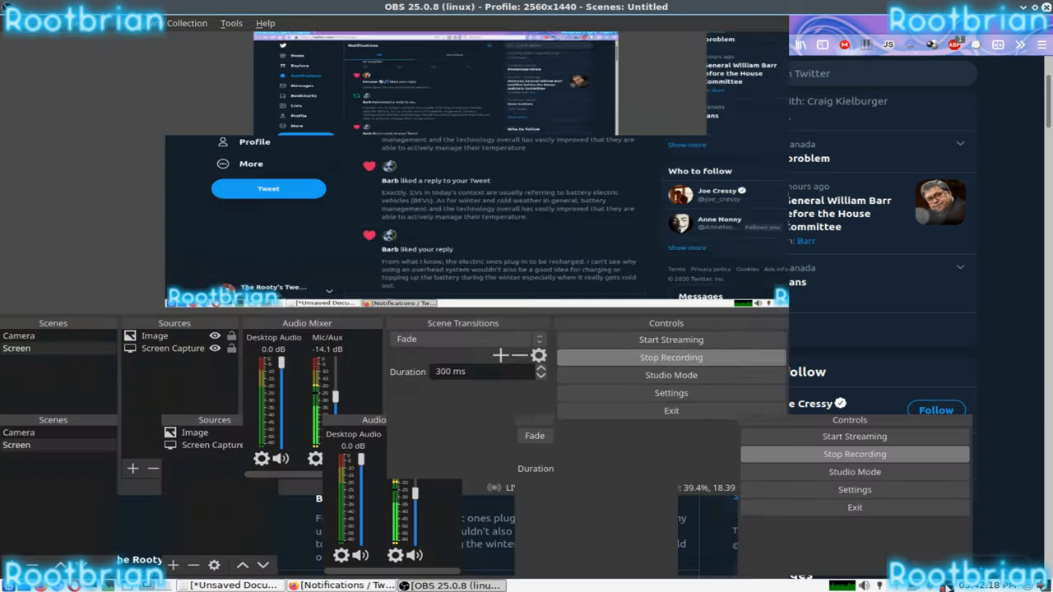